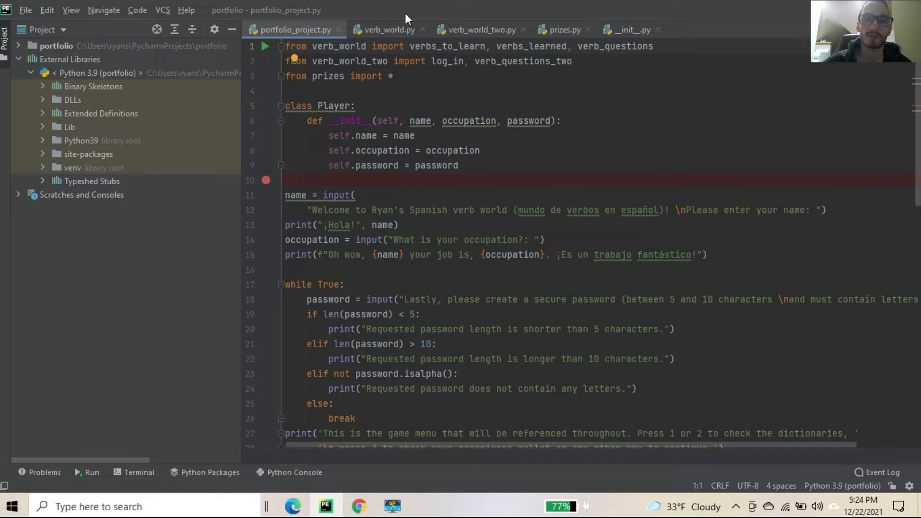
Step: Go over the upper part of verb_world.py, starting from the line 1 comment
{"action": "left_click", "coordinate": [288, 76]}
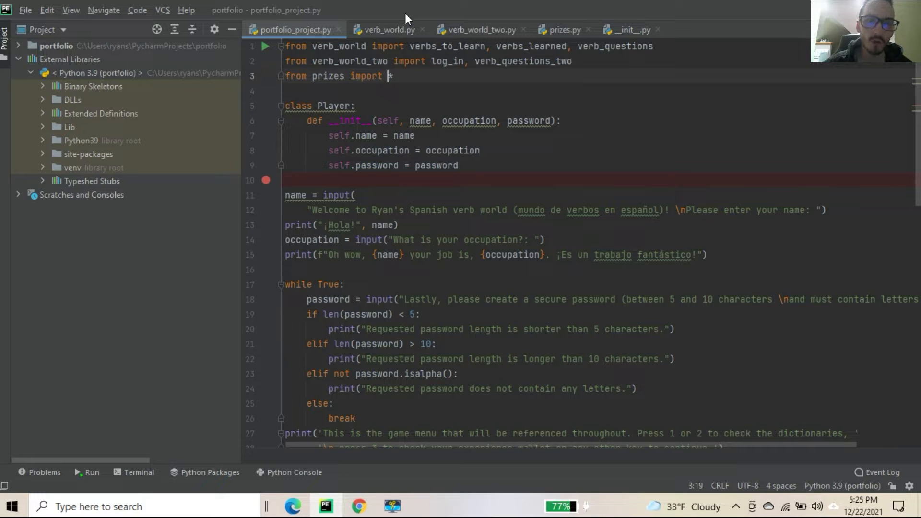
{"action": "type", "text": "*"}
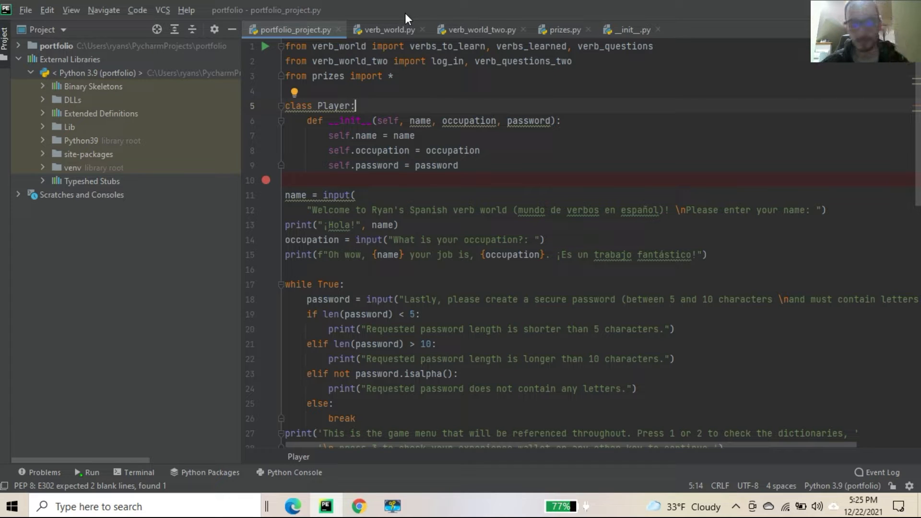
{"action": "left_click", "coordinate": [388, 121]}
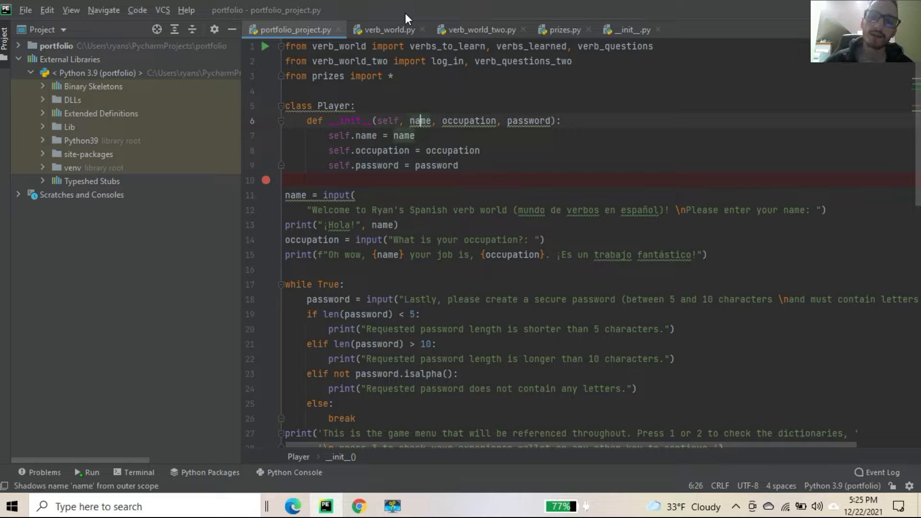
{"action": "left_click", "coordinate": [529, 121]}
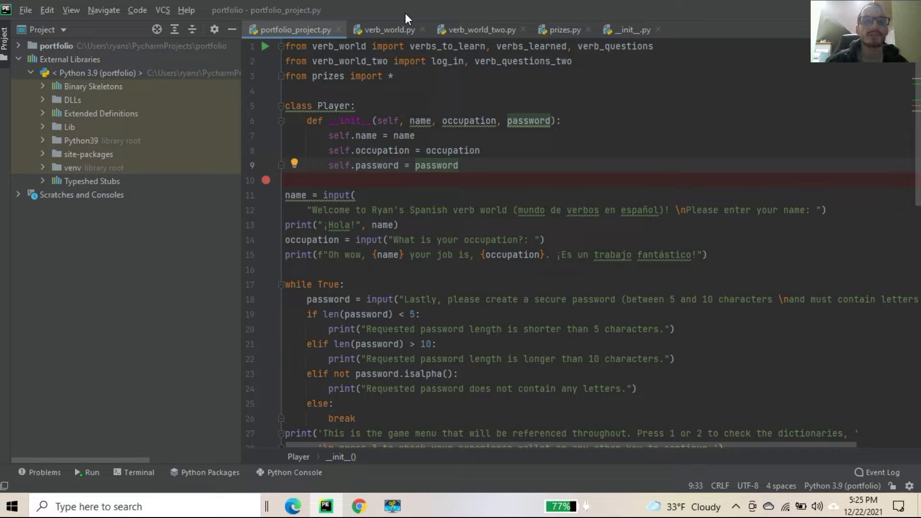
{"action": "left_click", "coordinate": [288, 181]}
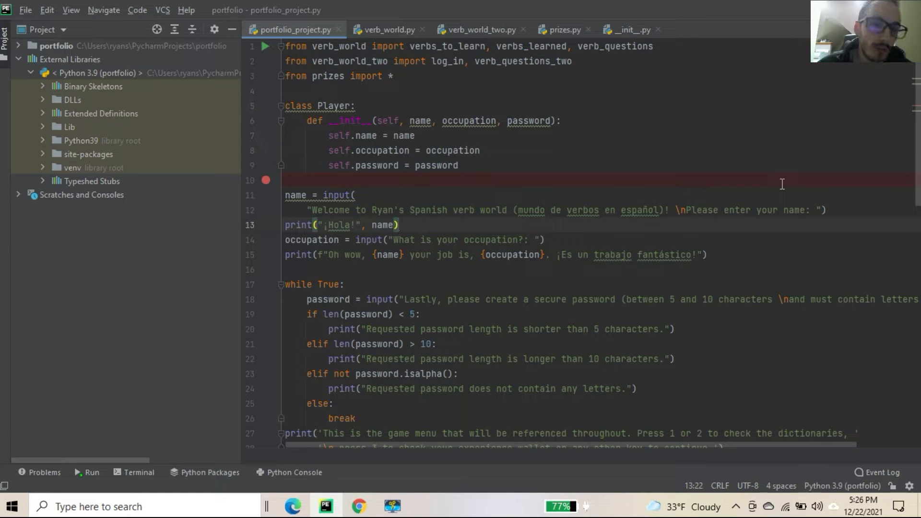
{"action": "left_click", "coordinate": [544, 240]}
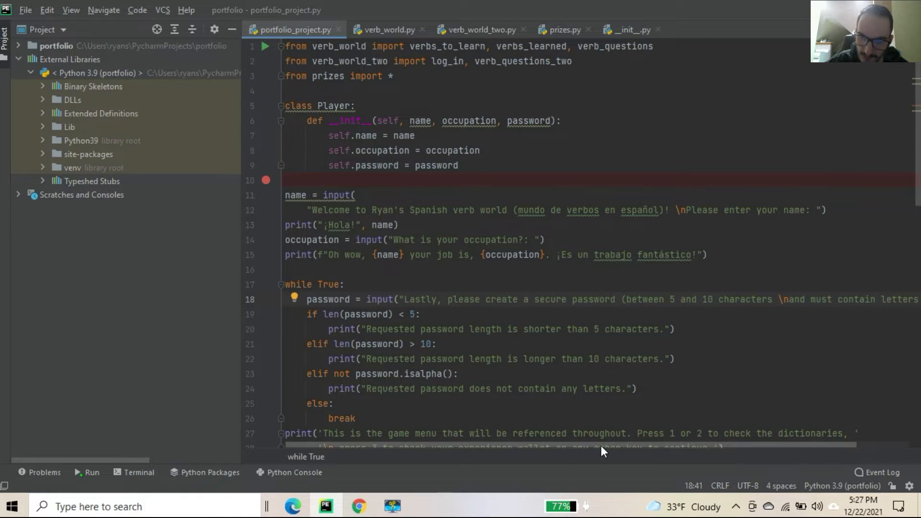
{"action": "scroll", "scroll_direction": "right", "scroll_amount": 3}
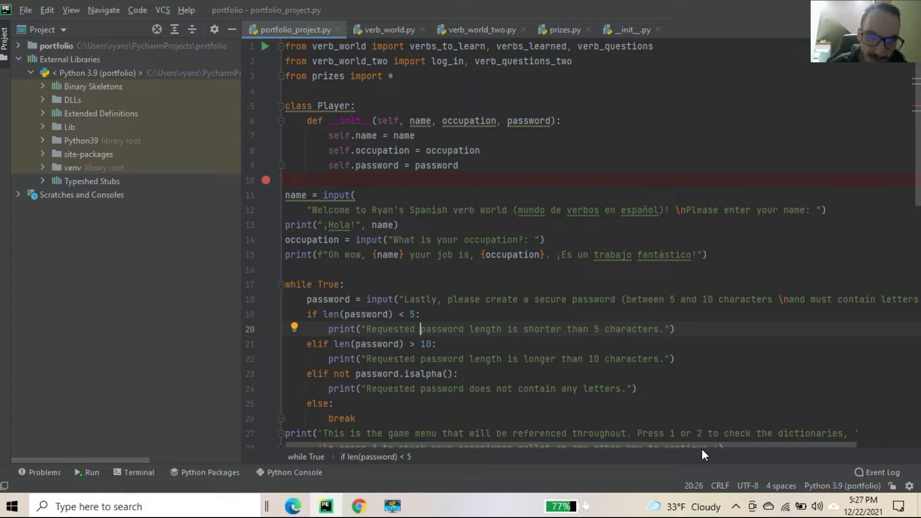
{"action": "left_click", "coordinate": [421, 343]}
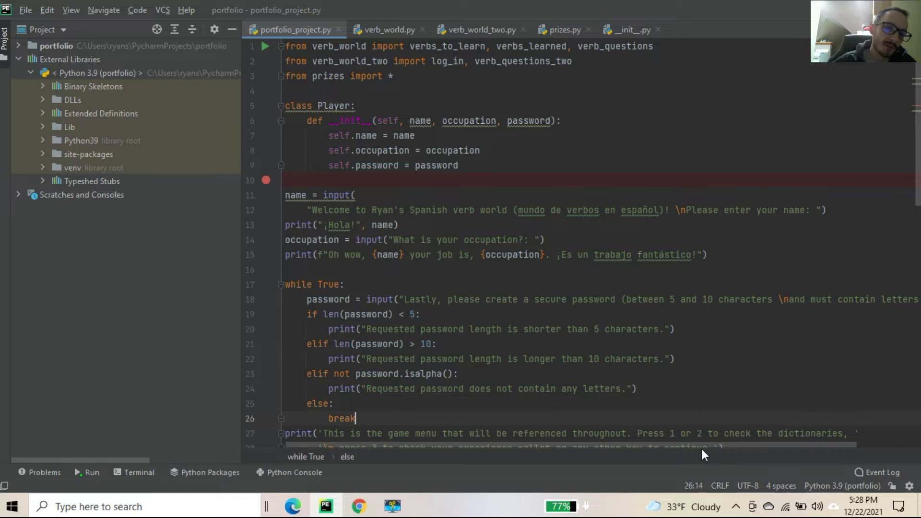
{"action": "scroll", "scroll_direction": "down", "scroll_amount": 3}
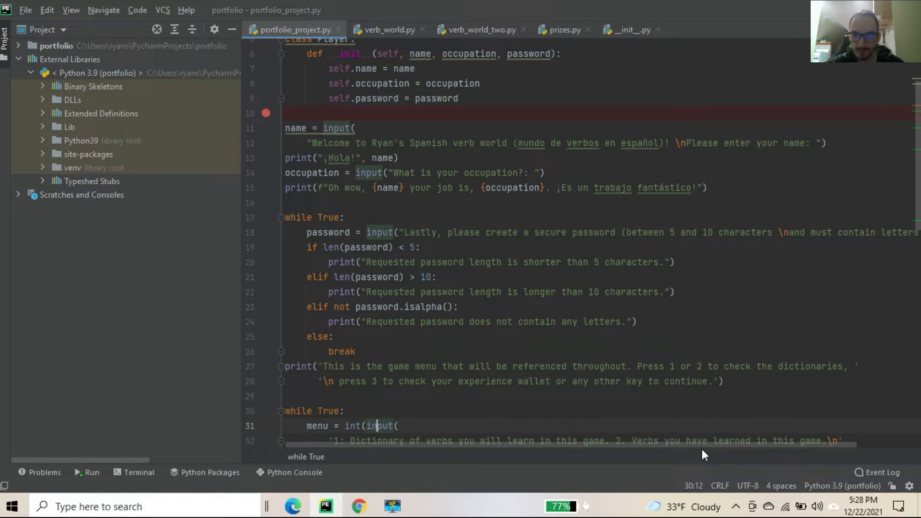
{"action": "scroll", "scroll_direction": "down", "scroll_amount": 3}
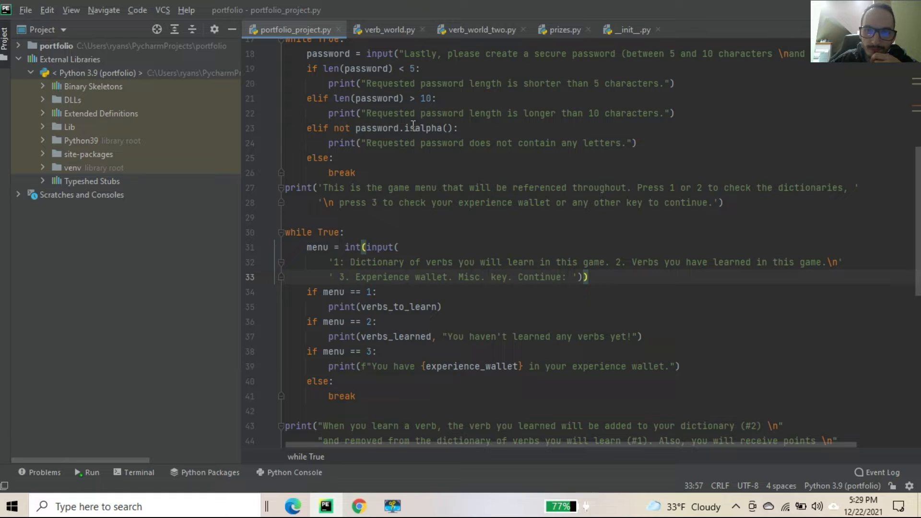
Step: Go over the lower quiz code of verb_world.py and come back to the top of the file
{"action": "left_click", "coordinate": [431, 307]}
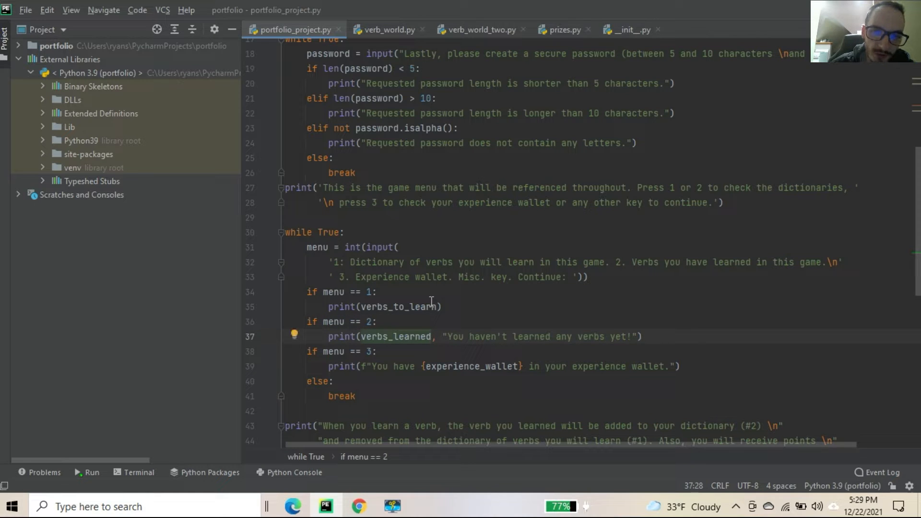
{"action": "double_click", "coordinate": [395, 337]}
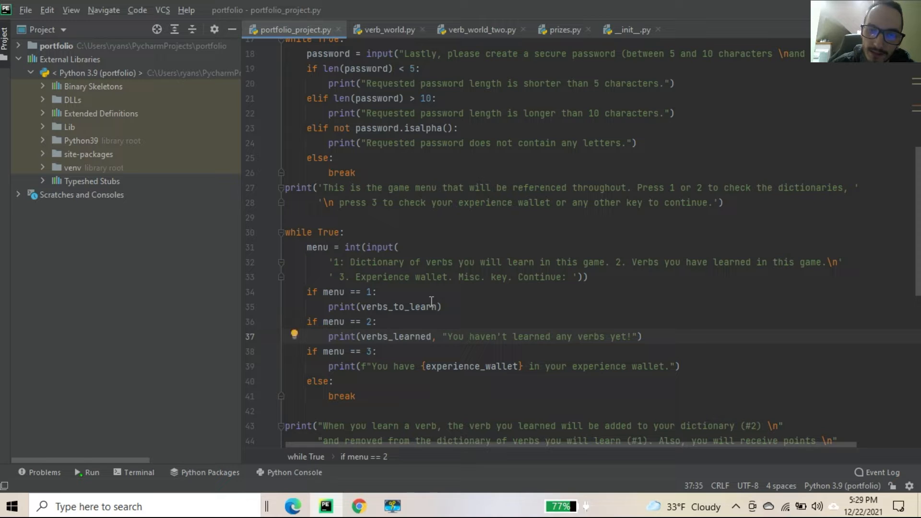
{"action": "left_click", "coordinate": [562, 337]}
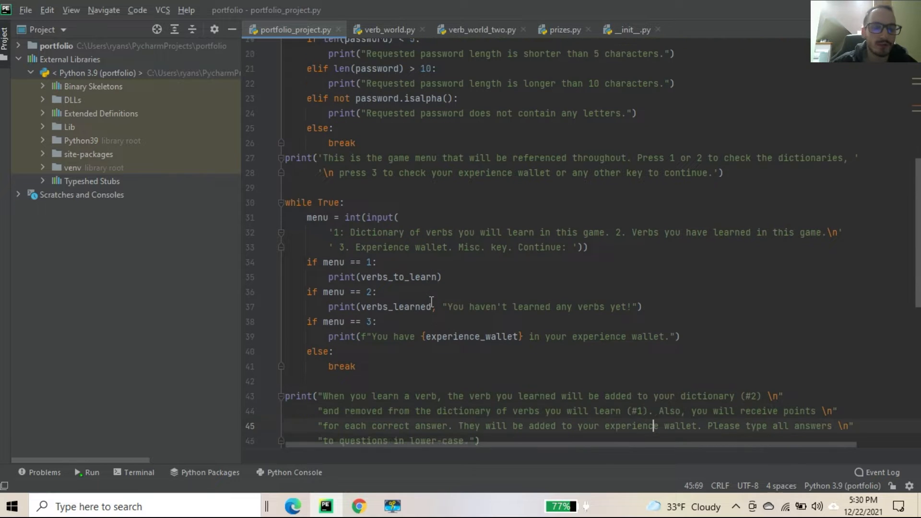
{"action": "scroll", "scroll_direction": "down", "scroll_amount": 3}
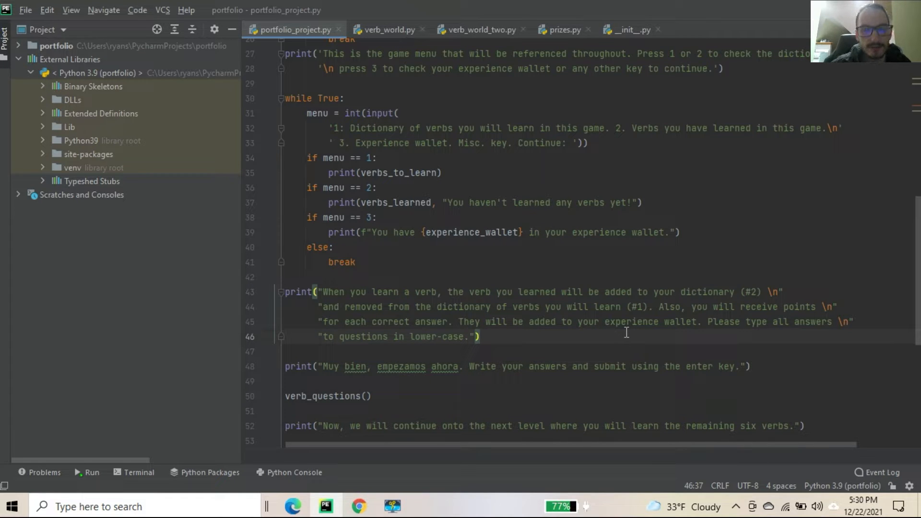
{"action": "left_click", "coordinate": [481, 366]}
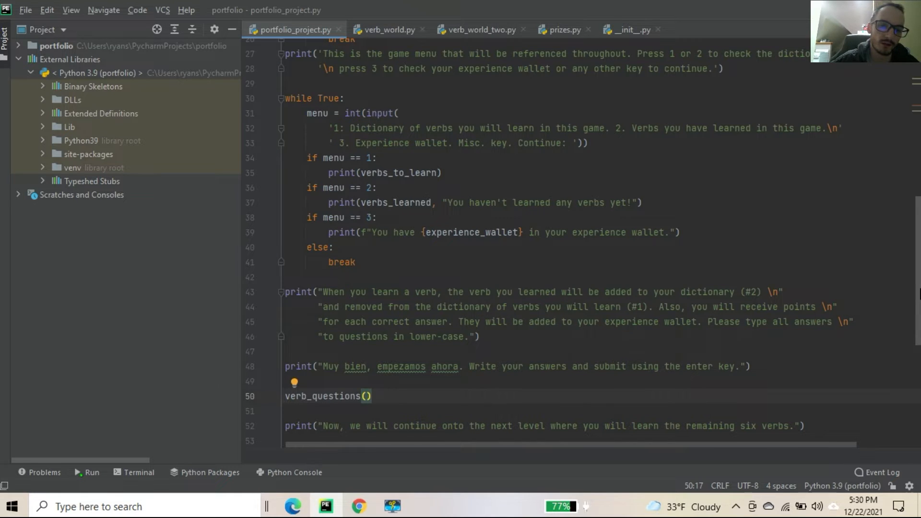
{"action": "scroll", "scroll_direction": "up", "scroll_amount": 3}
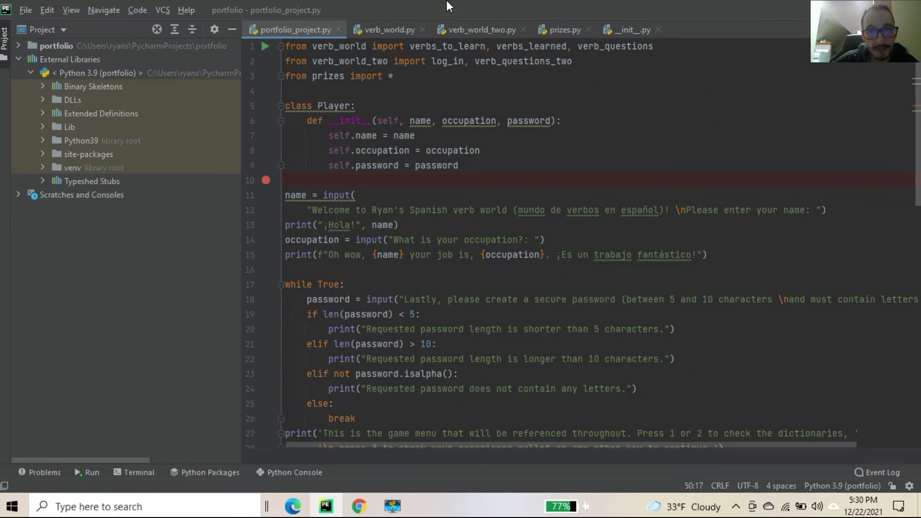
{"action": "left_click", "coordinate": [387, 30]}
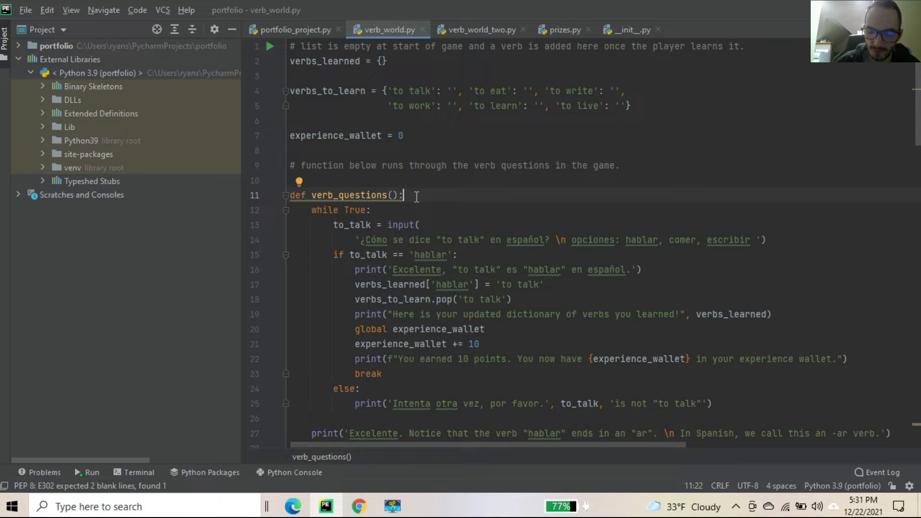
Step: Change 'list' to 'dictionary' in the opening comment so it says the dictionary starts empty
{"action": "left_click", "coordinate": [289, 181]}
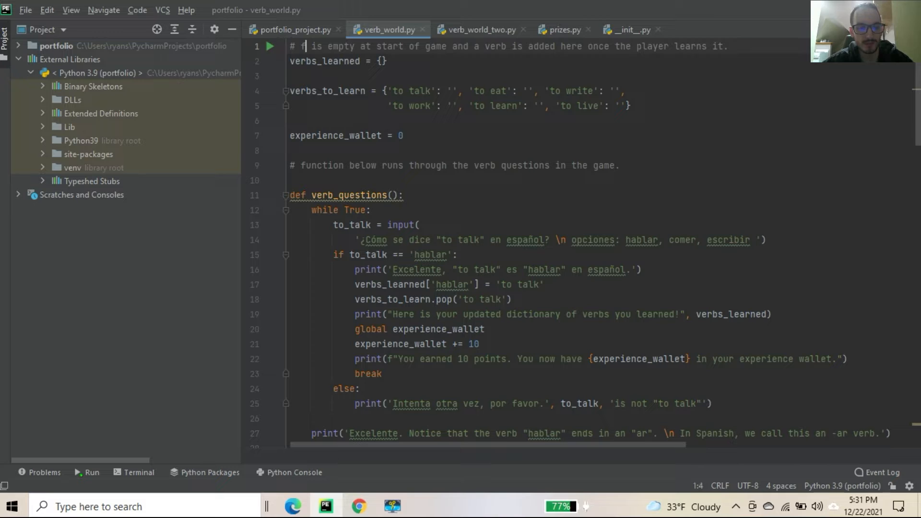
{"action": "type", "text": "dictionary"}
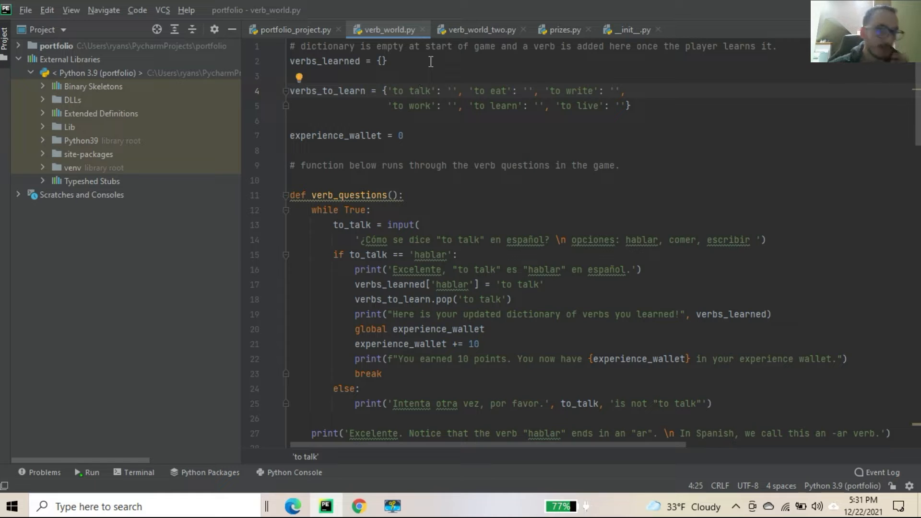
{"action": "left_click", "coordinate": [424, 91]}
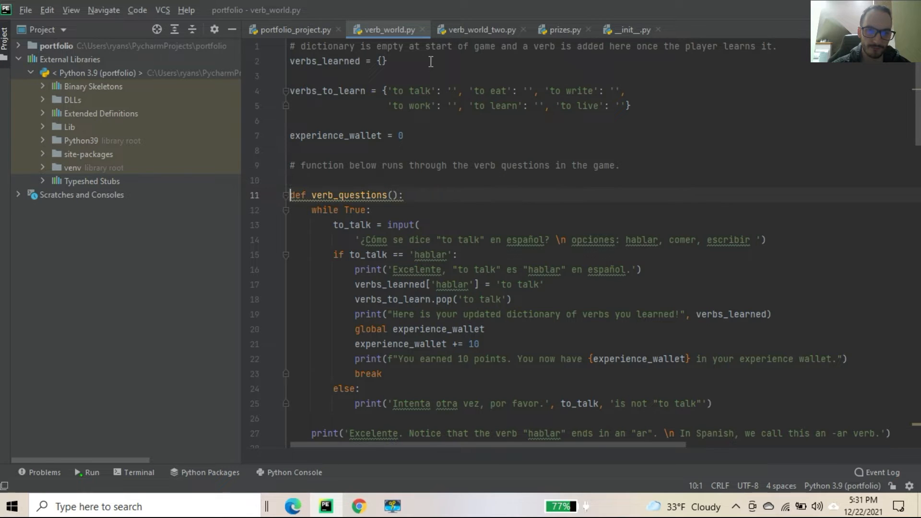
Step: Insert 'first set of' so the line 9 comment reads 'runs through the first set of verb questions'
{"action": "left_click", "coordinate": [327, 210]}
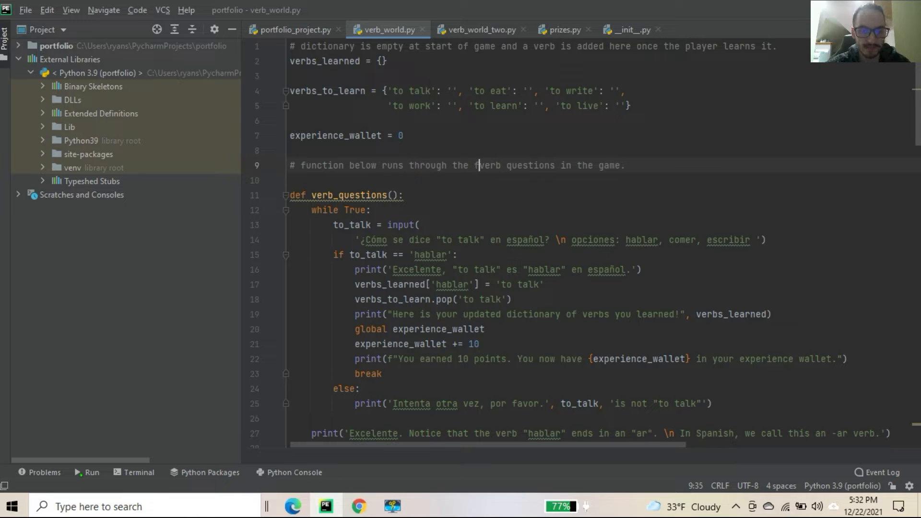
{"action": "type", "text": "first set of"}
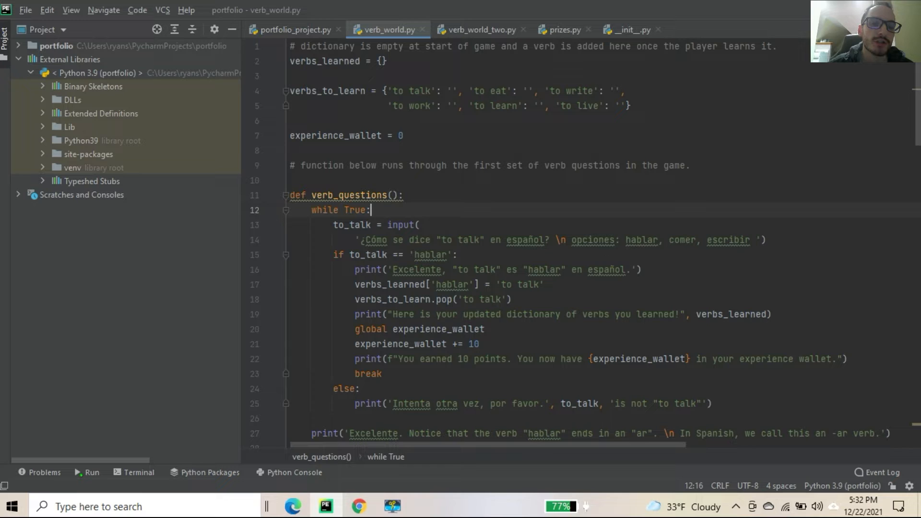
{"action": "left_click", "coordinate": [402, 194]}
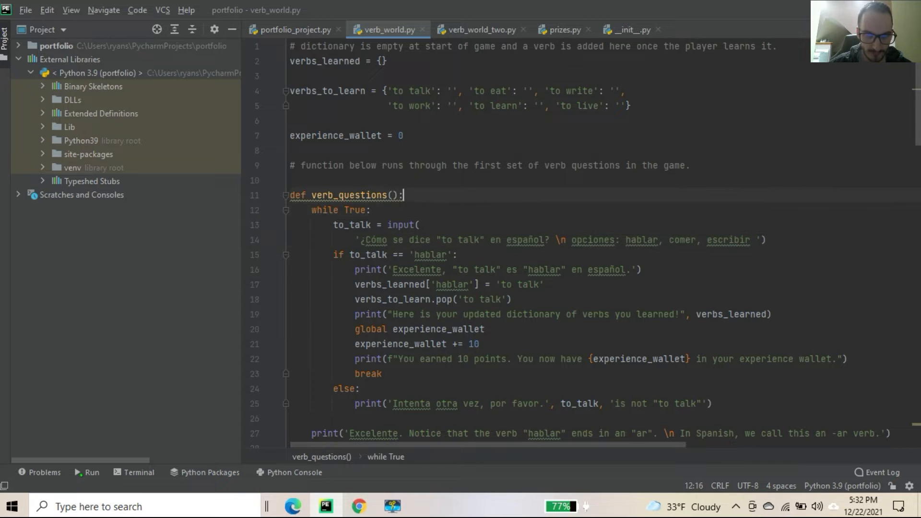
{"action": "left_click", "coordinate": [513, 90]}
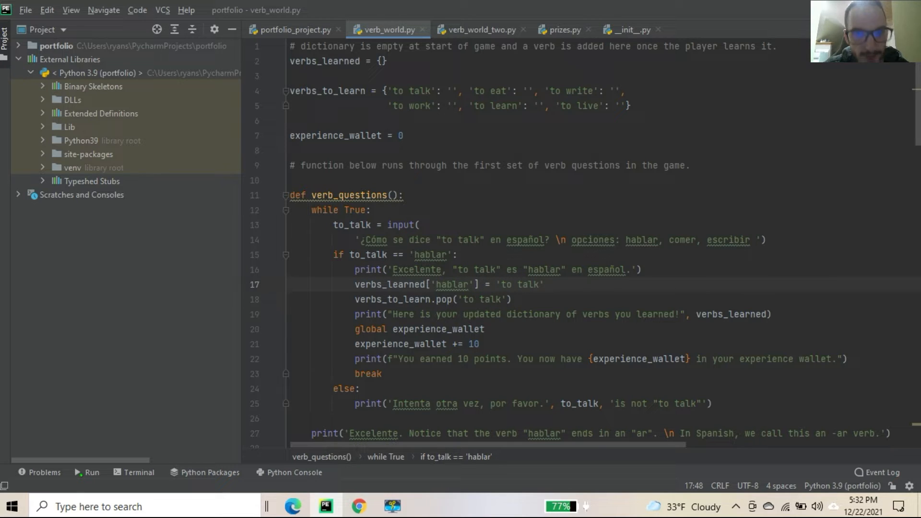
{"action": "left_click", "coordinate": [535, 284]}
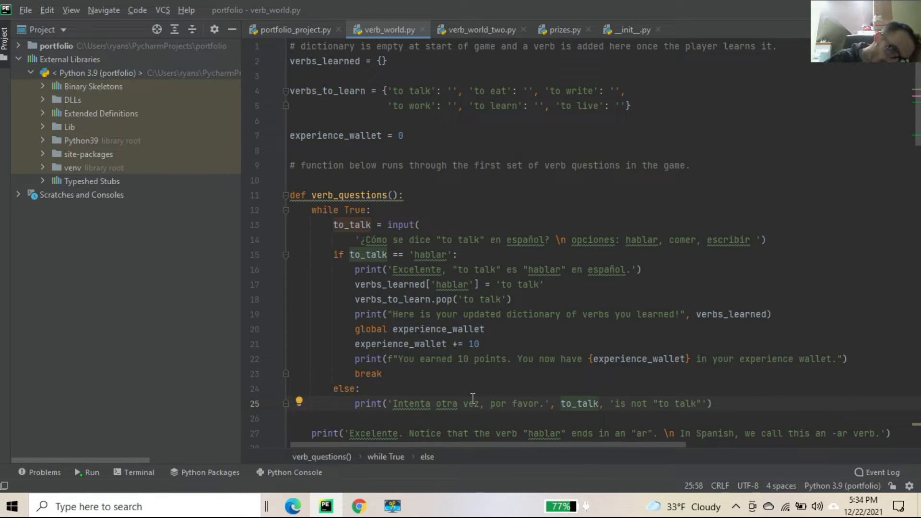
{"action": "key", "text": "enter"}
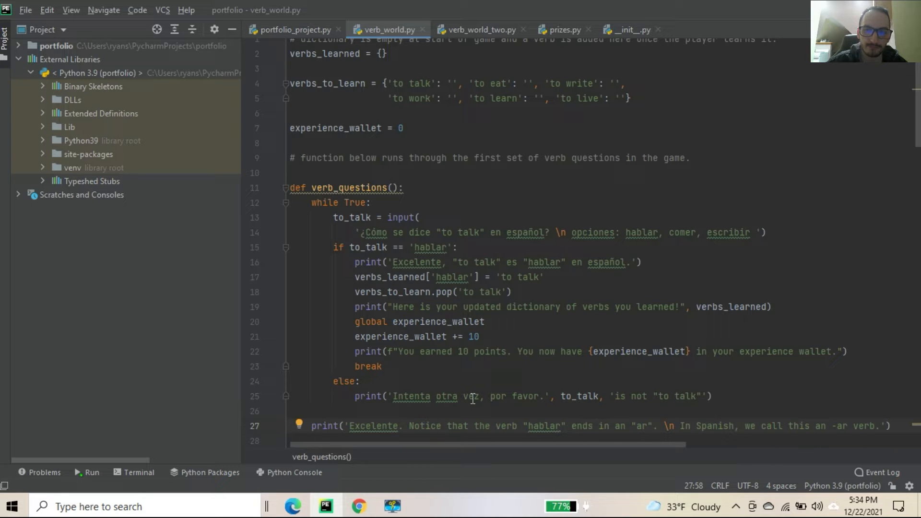
{"action": "left_click", "coordinate": [361, 381]}
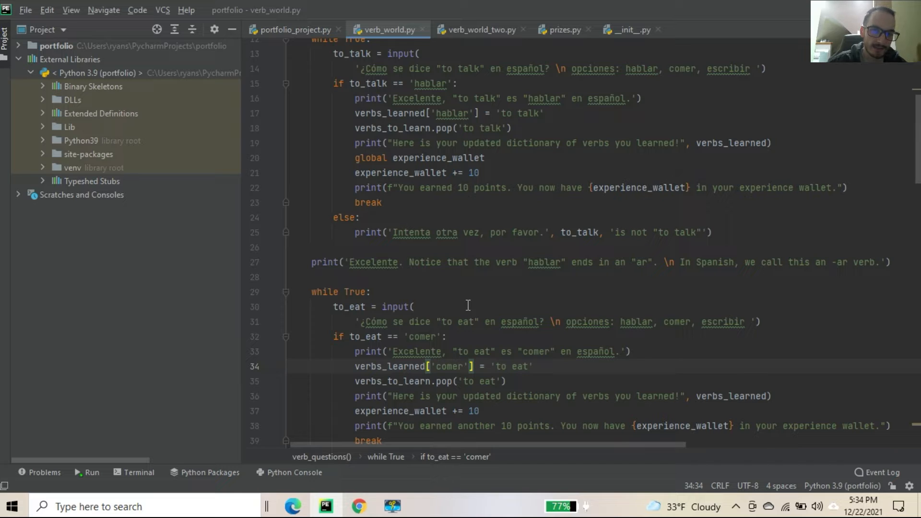
{"action": "left_click", "coordinate": [467, 381]}
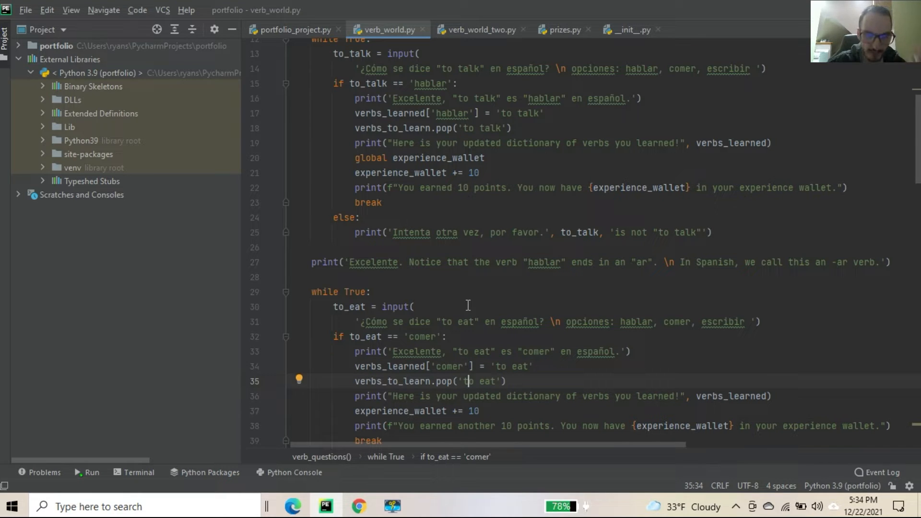
{"action": "left_click", "coordinate": [469, 411]}
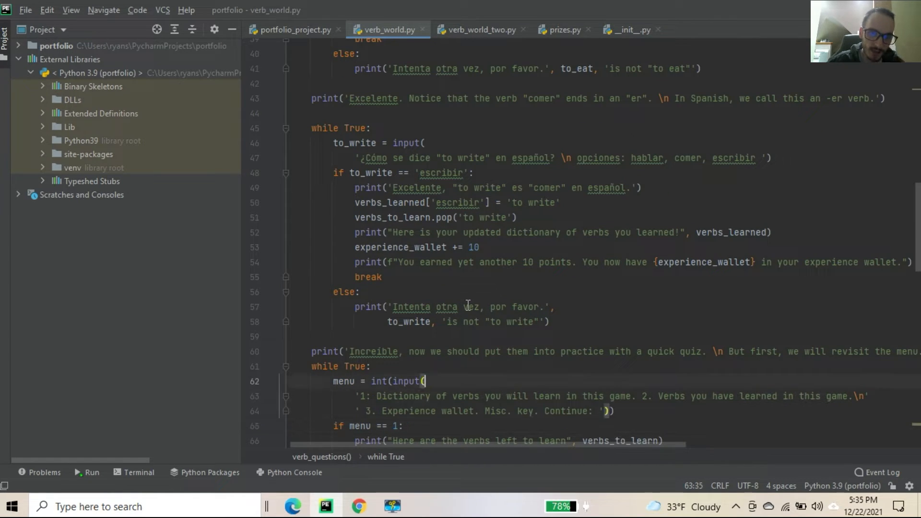
{"action": "left_click", "coordinate": [473, 351]}
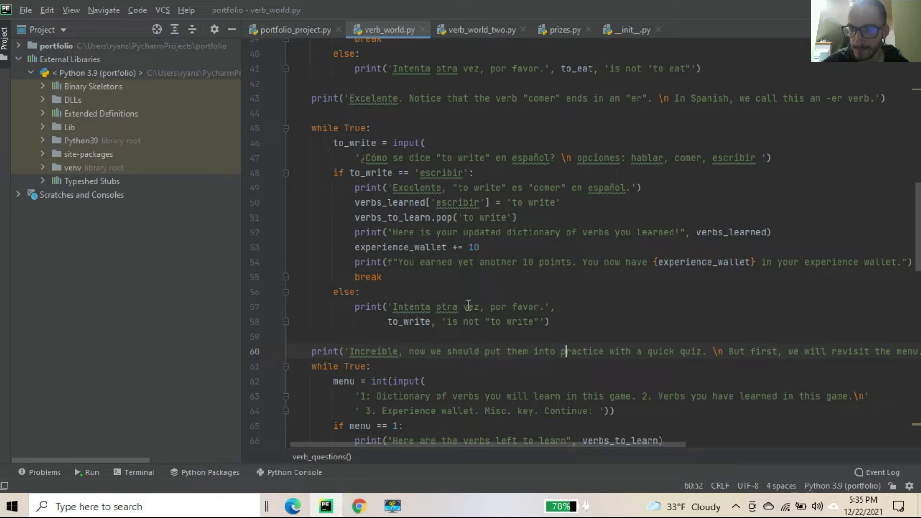
{"action": "left_click", "coordinate": [370, 366]}
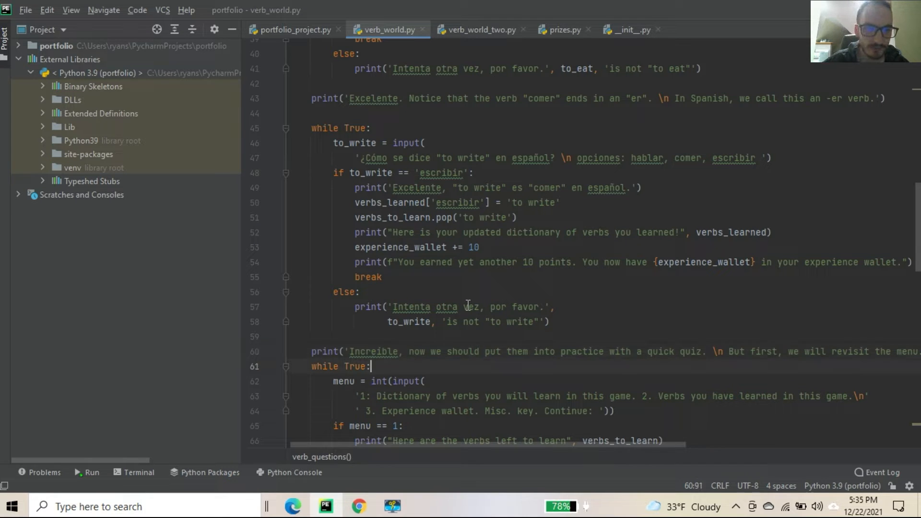
{"action": "left_click", "coordinate": [775, 396]}
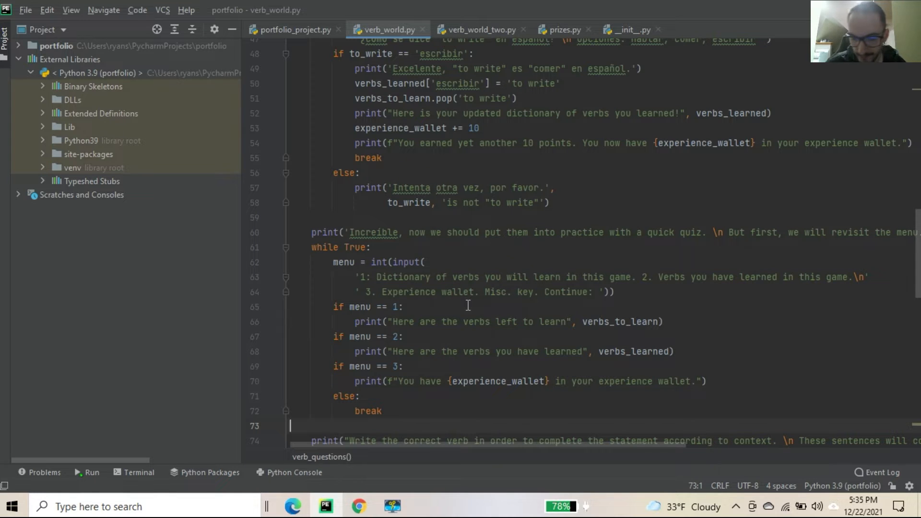
{"action": "scroll", "scroll_direction": "down", "scroll_amount": 3}
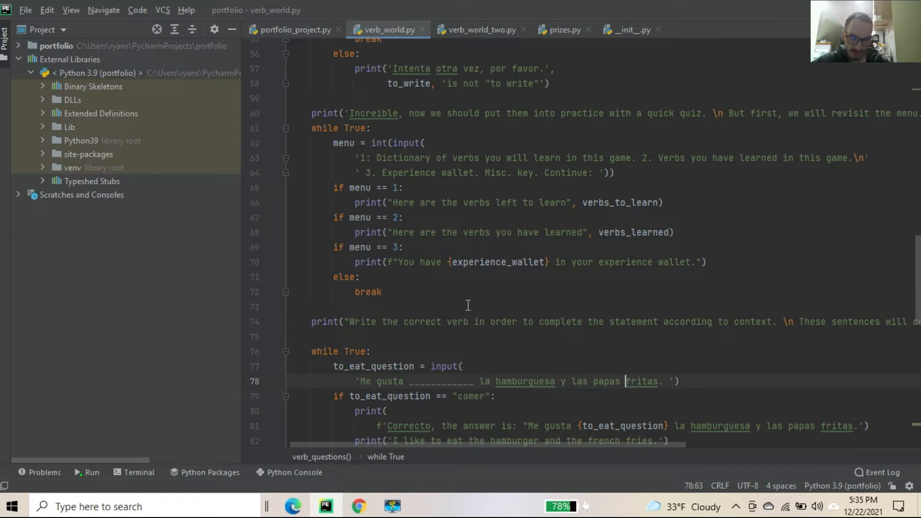
Step: Make the quiz question scoring read experience_wallet += 15 and reach the end of the file
{"action": "left_click", "coordinate": [484, 381]}
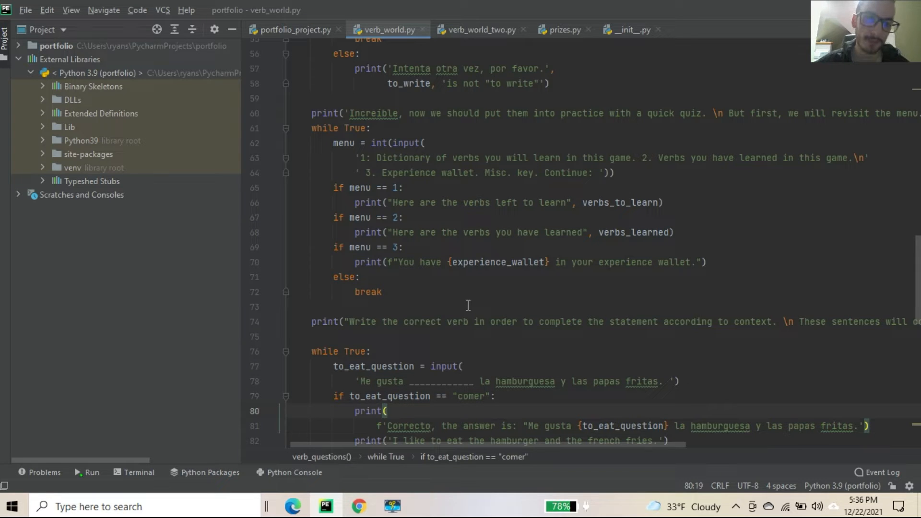
{"action": "type", "text": "experience_wallet += 15"}
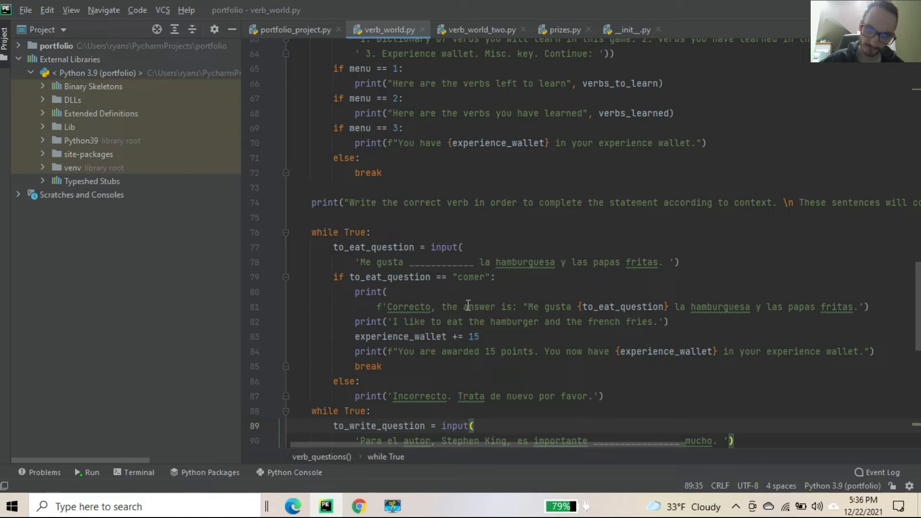
{"action": "mouse_move", "coordinate": [581, 393]}
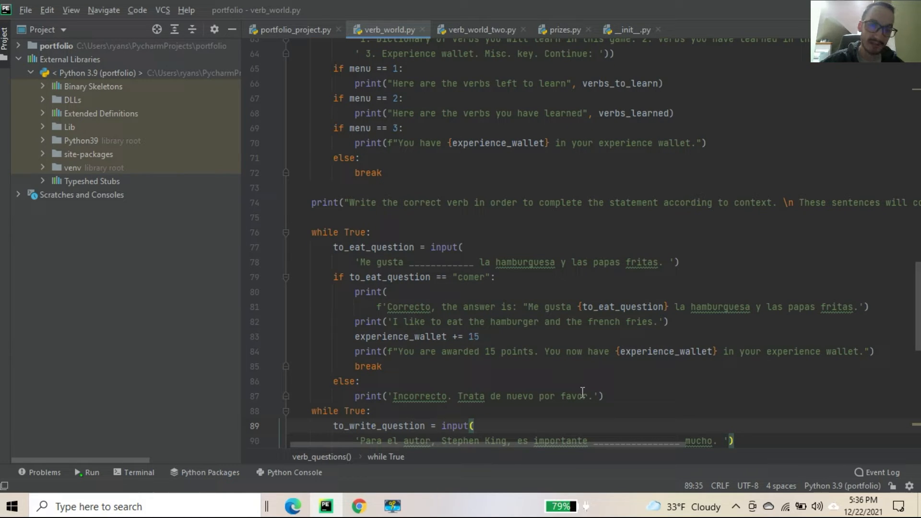
{"action": "mouse_move", "coordinate": [557, 352]}
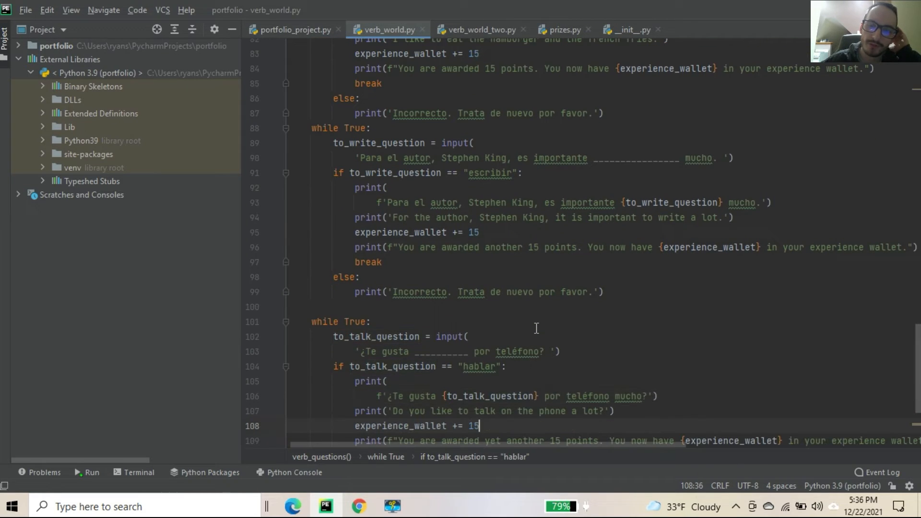
{"action": "scroll", "scroll_direction": "down", "scroll_amount": 3}
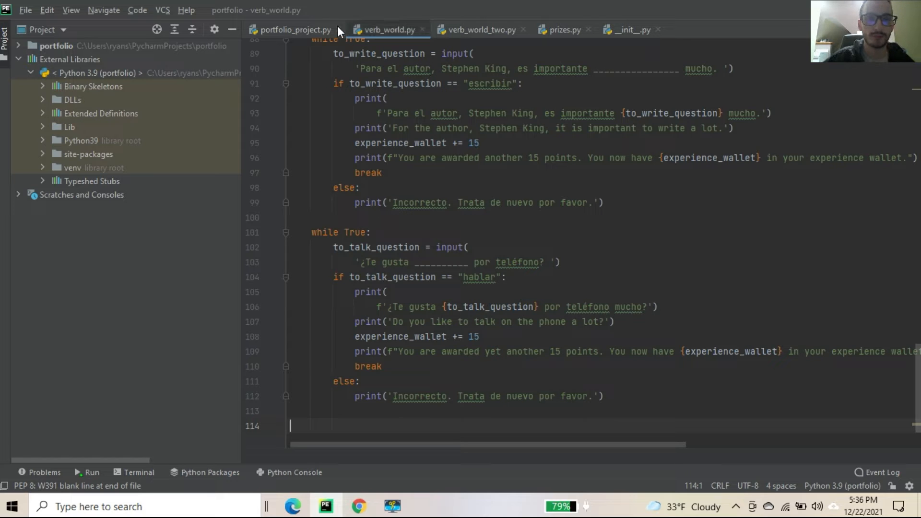
Step: In portfolio_project.py, change the next-level message from 'six' to 'remaining three verbs'
{"action": "left_click", "coordinate": [293, 30]}
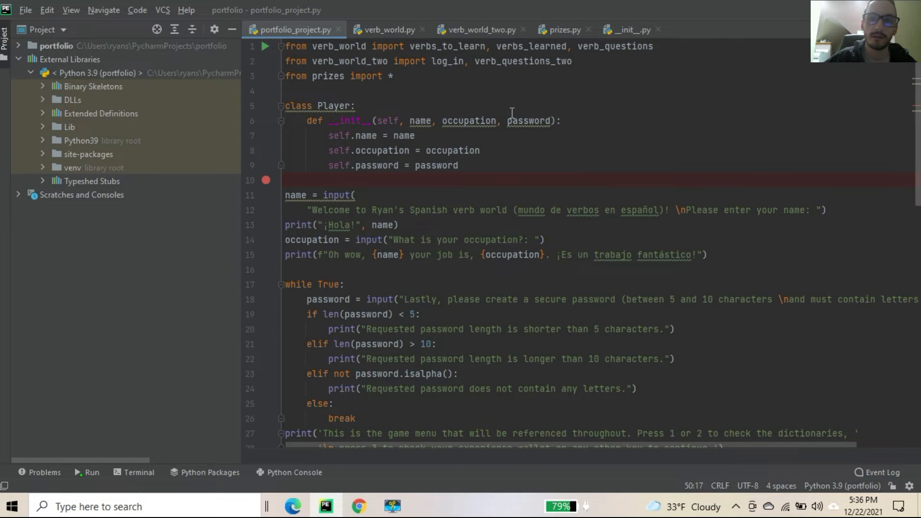
{"action": "scroll", "scroll_direction": "down", "scroll_amount": 3}
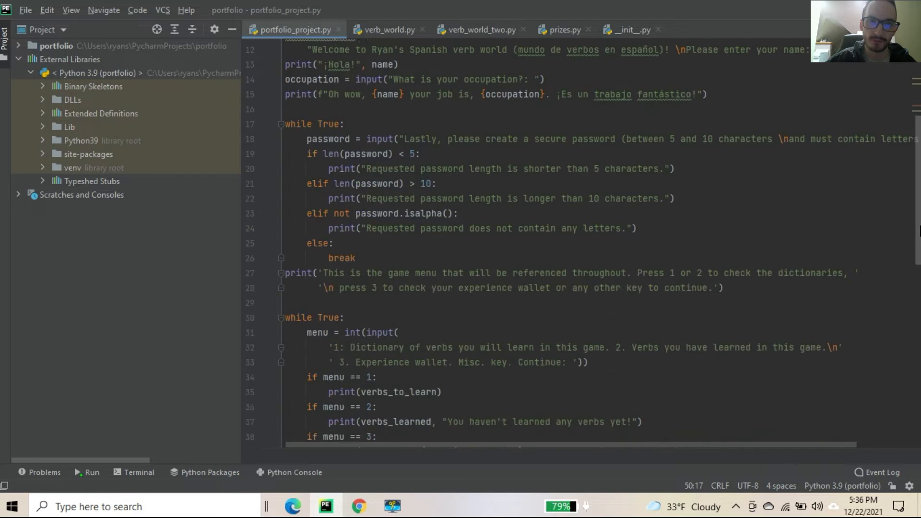
{"action": "scroll", "scroll_direction": "down", "scroll_amount": 3}
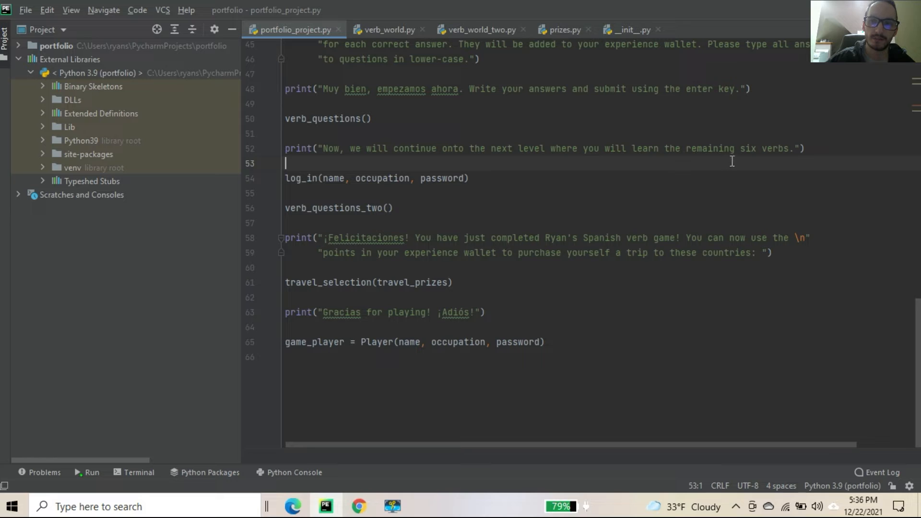
{"action": "double_click", "coordinate": [746, 148]}
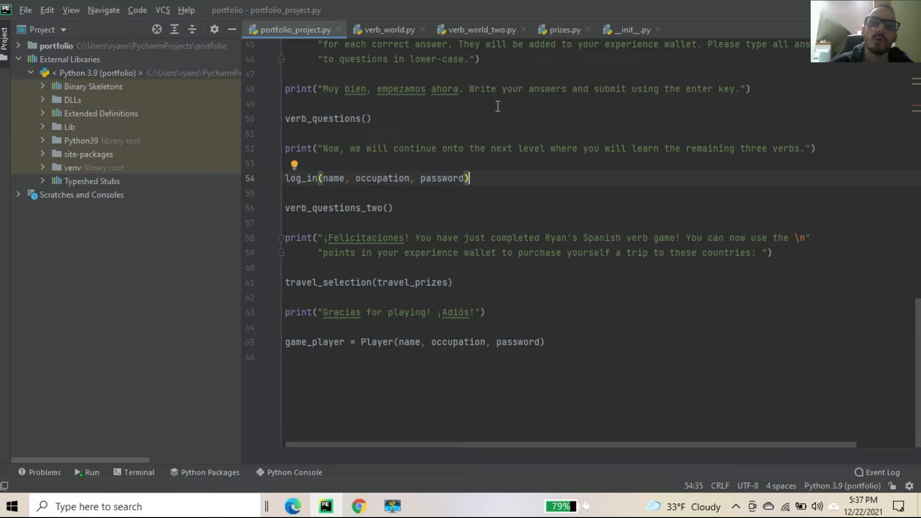
{"action": "mouse_move", "coordinate": [312, 130]}
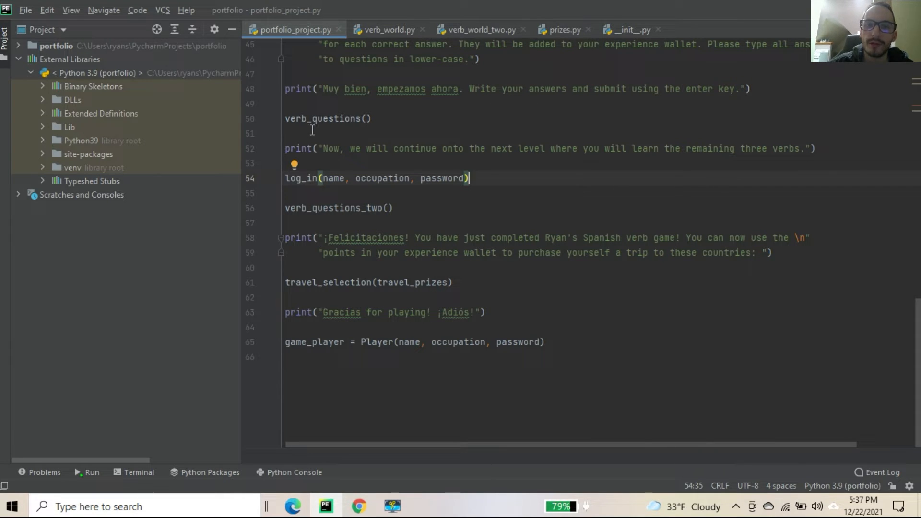
{"action": "left_click", "coordinate": [395, 179]}
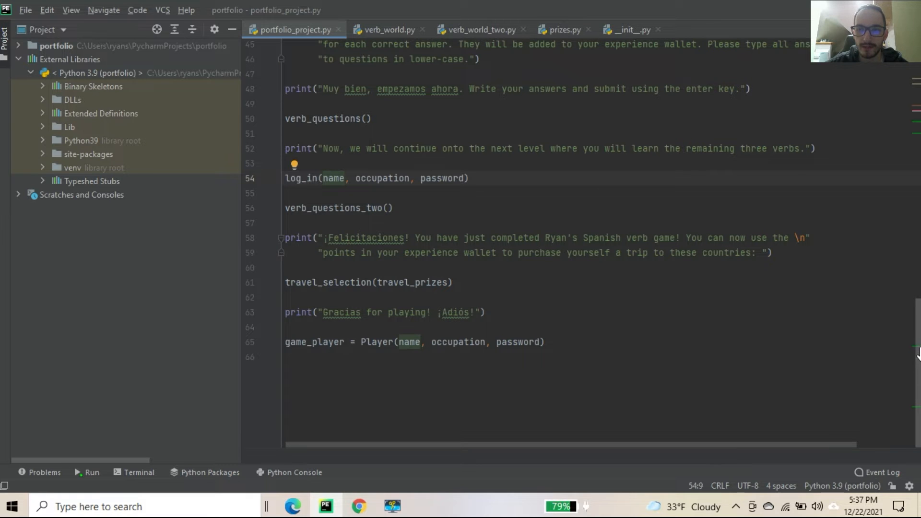
{"action": "scroll", "scroll_direction": "up", "scroll_amount": 3}
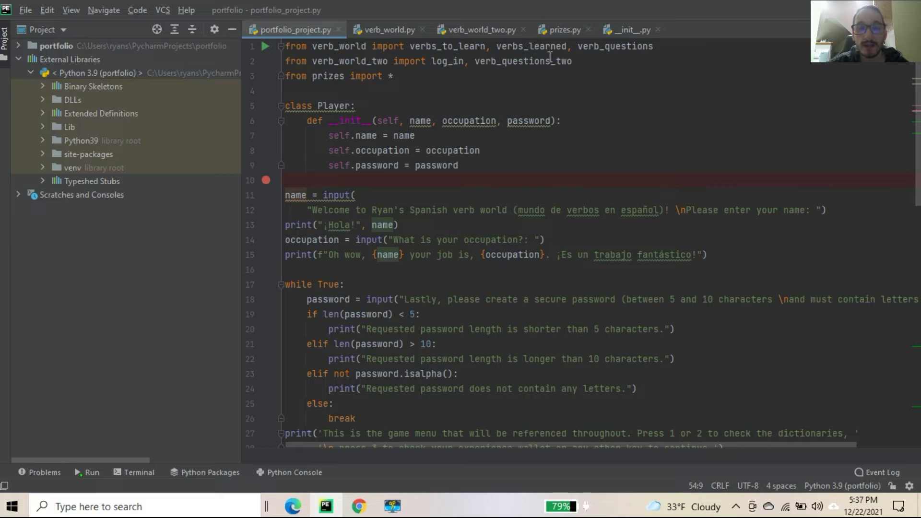
{"action": "mouse_move", "coordinate": [479, 30]}
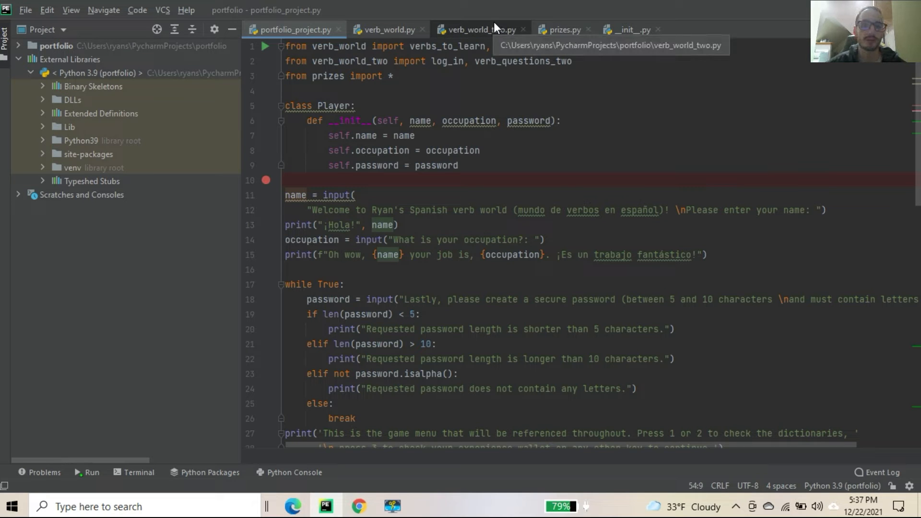
Step: Go through the log_in code at the top of verb_world_two.py line by line
{"action": "left_click", "coordinate": [480, 30]}
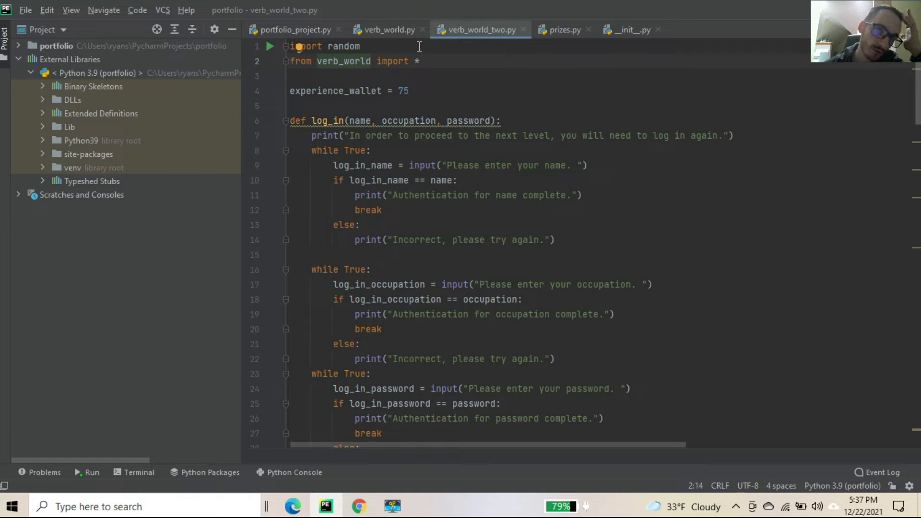
{"action": "left_click", "coordinate": [290, 76]}
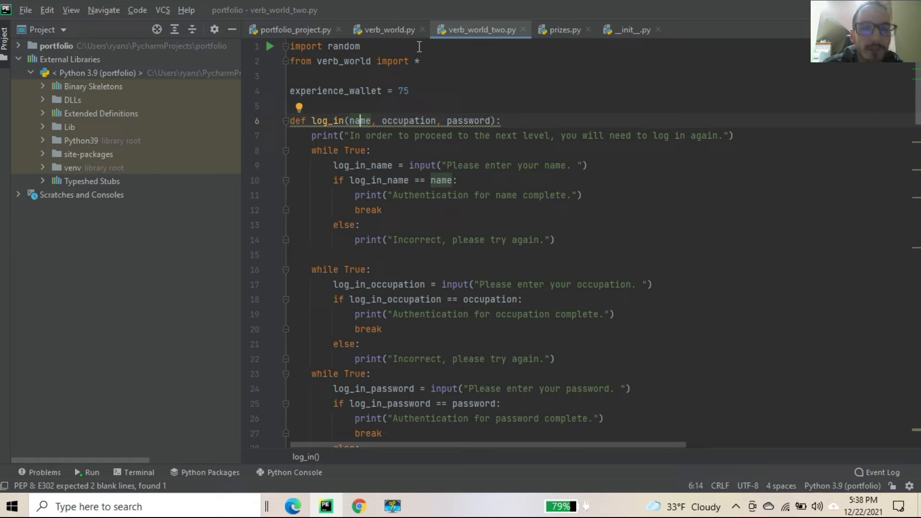
{"action": "left_click", "coordinate": [357, 135]}
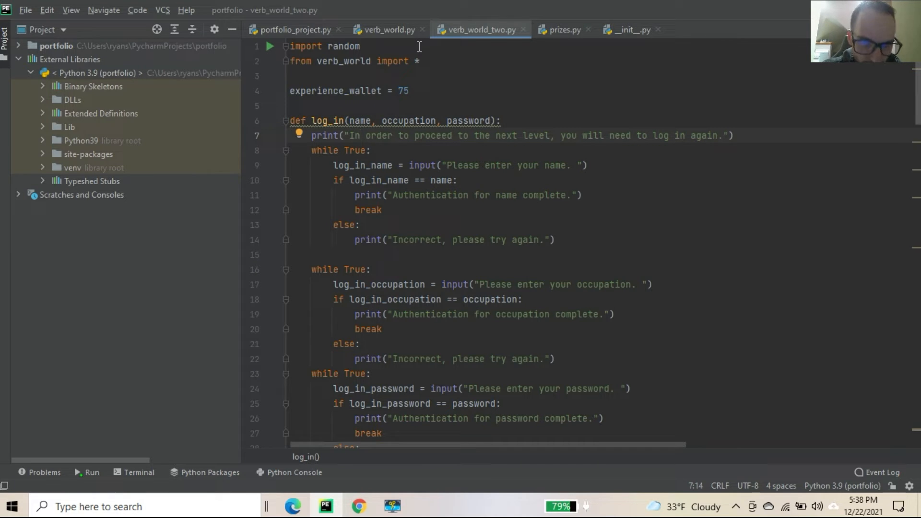
{"action": "left_click", "coordinate": [357, 150]}
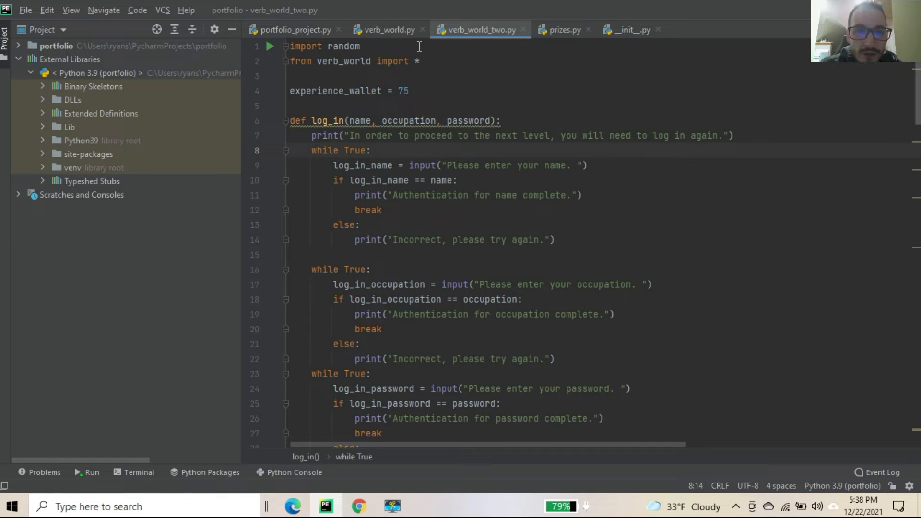
{"action": "left_click", "coordinate": [358, 165]}
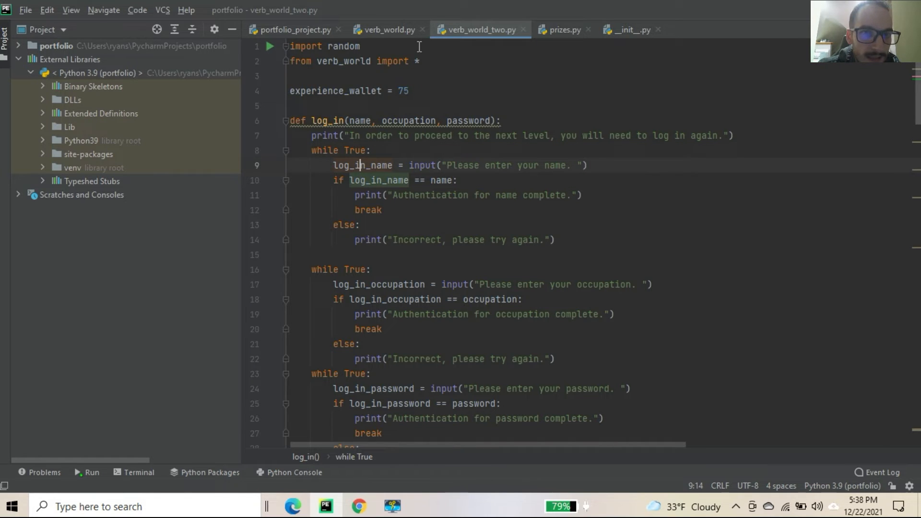
{"action": "left_click", "coordinate": [349, 181]}
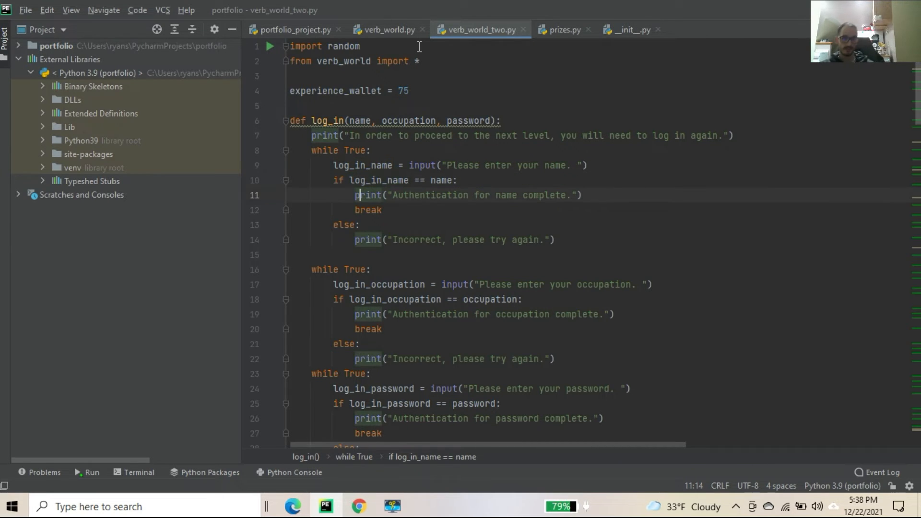
Step: Continue into verb_questions_two, then reach the log_in() call at the bottom of portfolio_project.py
{"action": "left_click", "coordinate": [358, 240]}
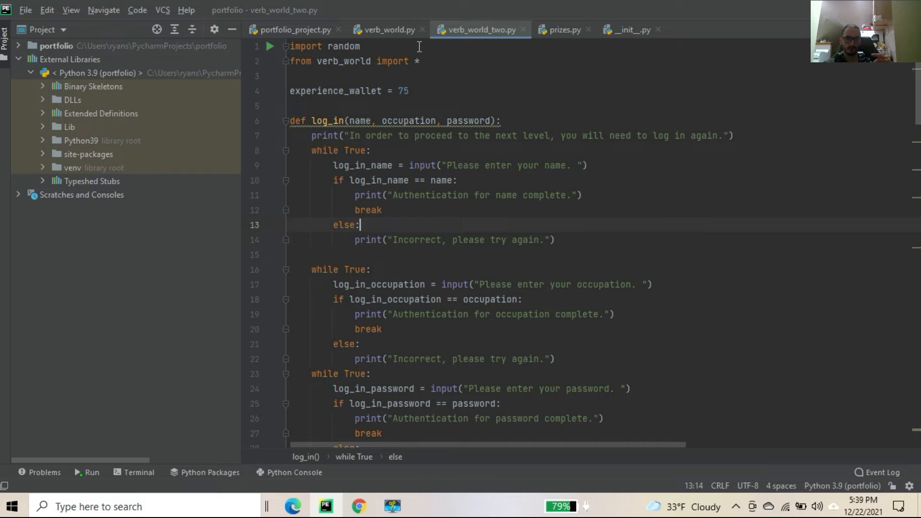
{"action": "left_click", "coordinate": [358, 418]}
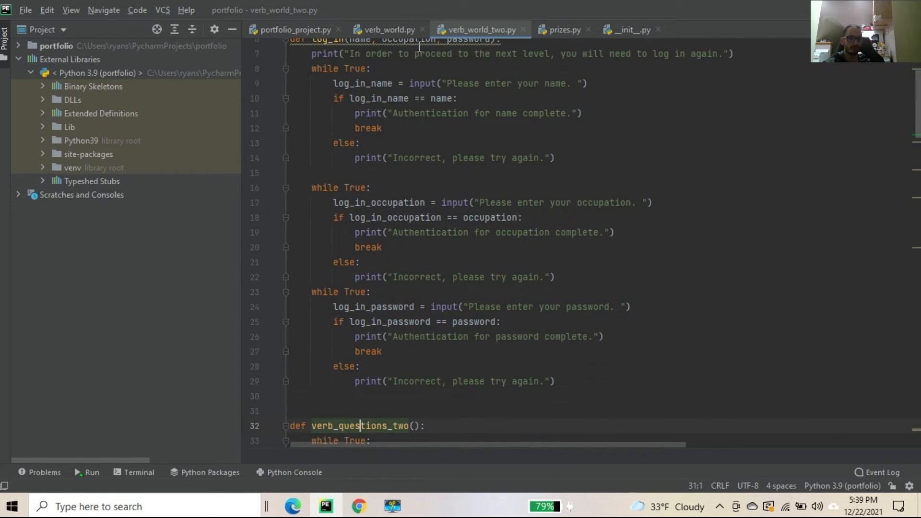
{"action": "scroll", "scroll_direction": "down", "scroll_amount": 3}
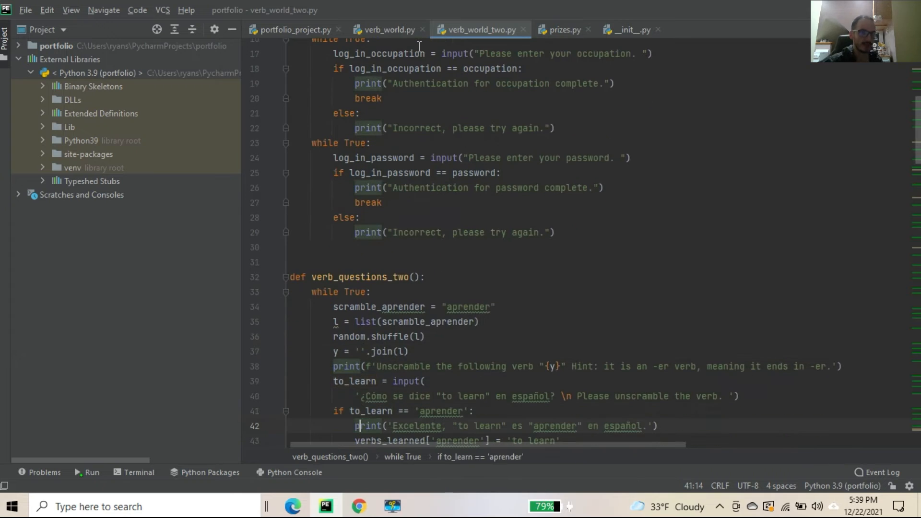
{"action": "left_click", "coordinate": [361, 351]}
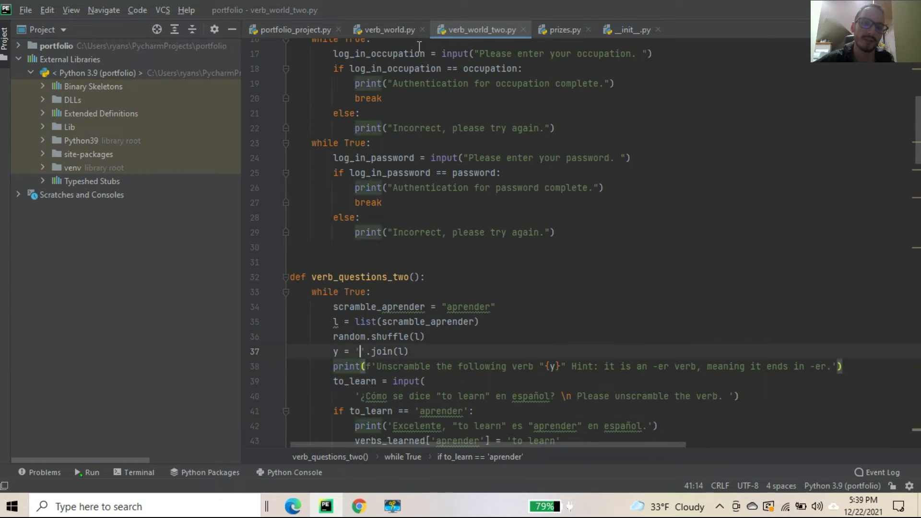
{"action": "left_click", "coordinate": [294, 29]}
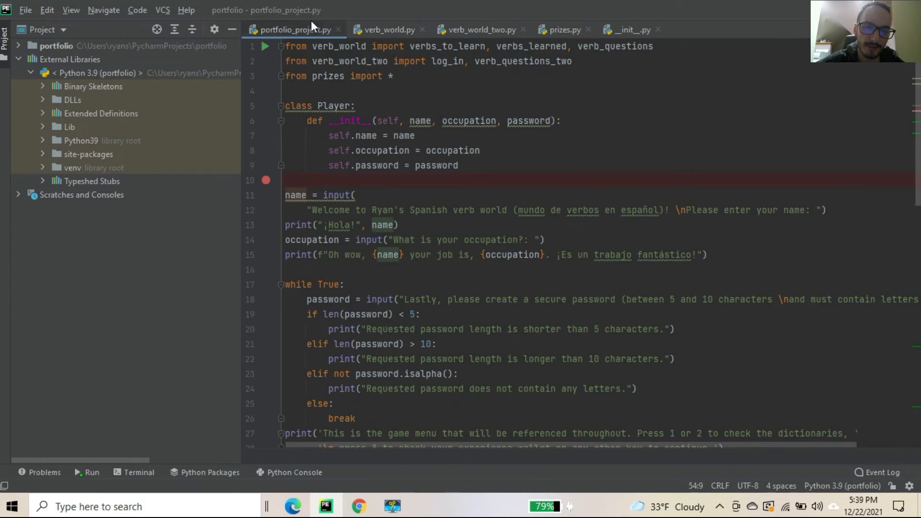
{"action": "scroll", "scroll_direction": "down", "scroll_amount": 3}
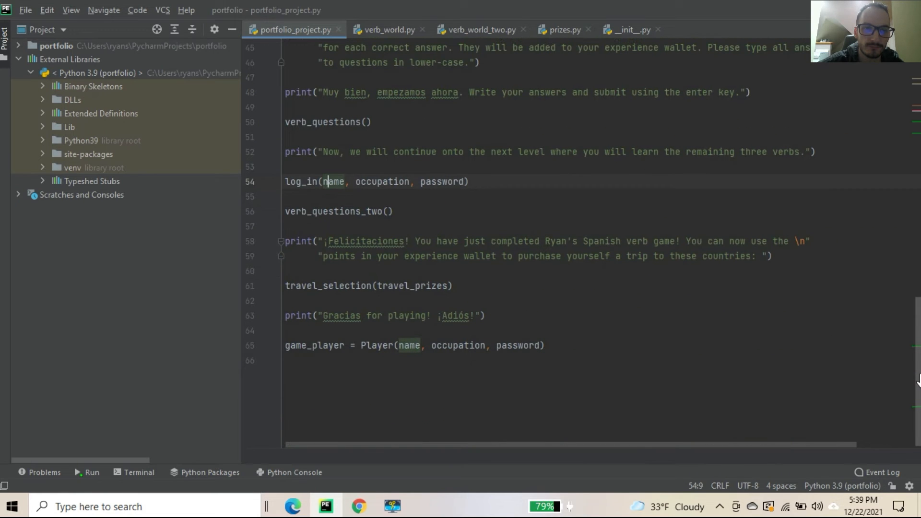
{"action": "mouse_move", "coordinate": [580, 265]}
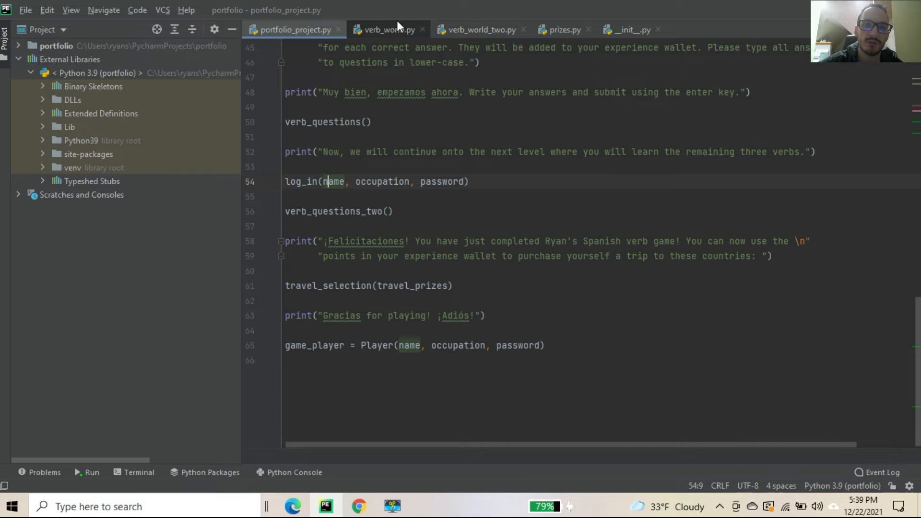
Step: Go over the aprender loop of verb_questions_two and its wallet points, down to the trabajar loop
{"action": "left_click", "coordinate": [482, 30]}
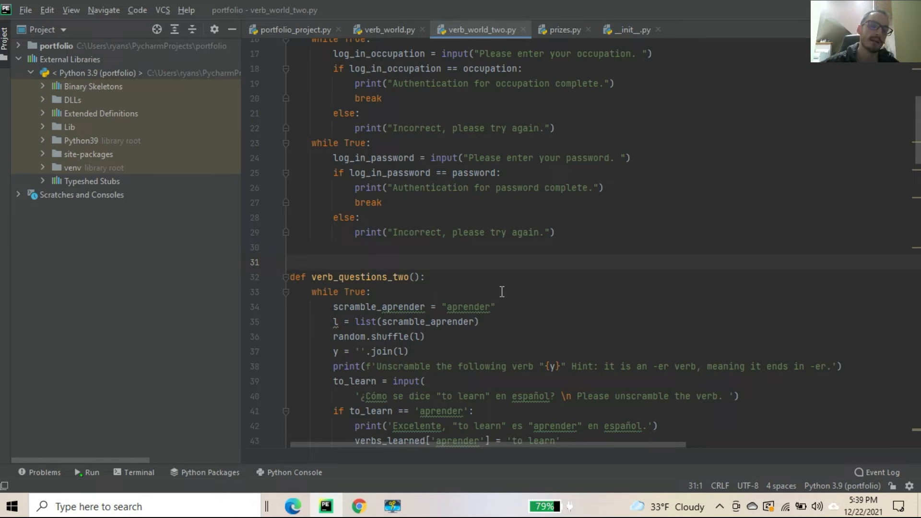
{"action": "mouse_move", "coordinate": [768, 280]}
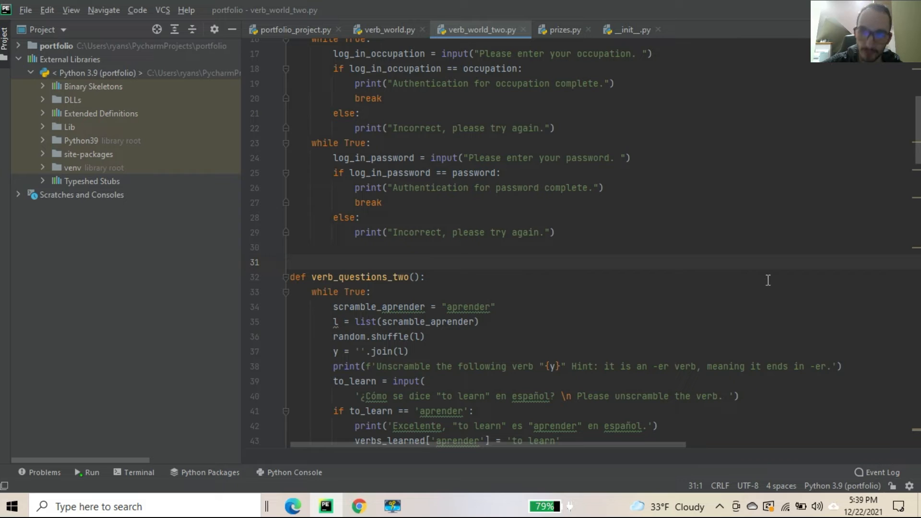
{"action": "scroll", "scroll_direction": "down", "scroll_amount": 3}
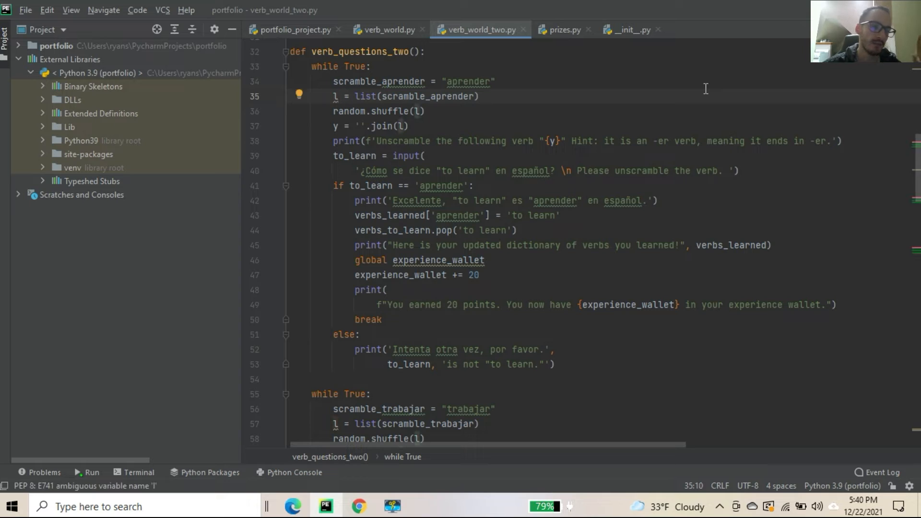
{"action": "left_click", "coordinate": [390, 112]}
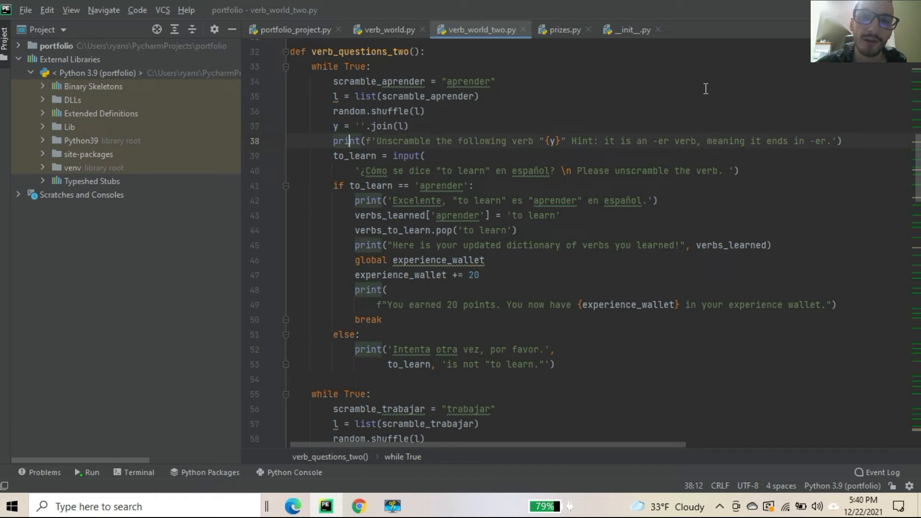
{"action": "left_click", "coordinate": [533, 141]}
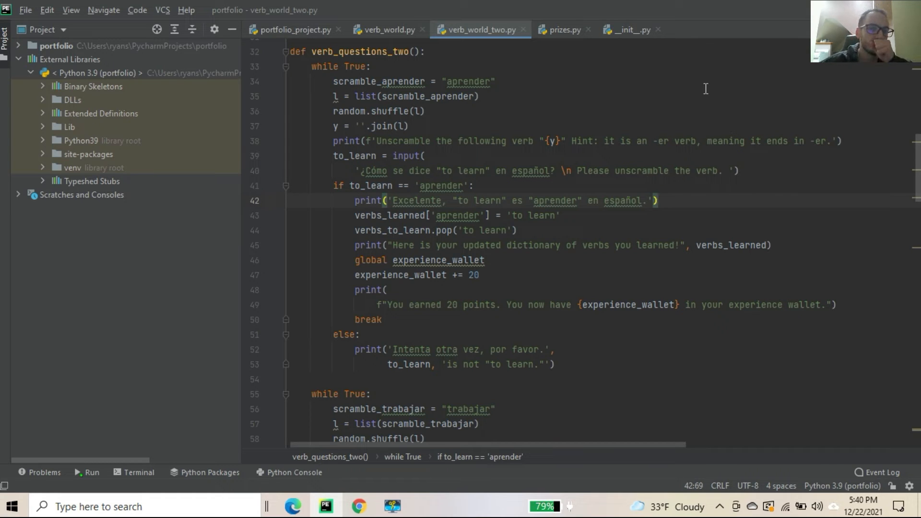
{"action": "left_click", "coordinate": [517, 229]}
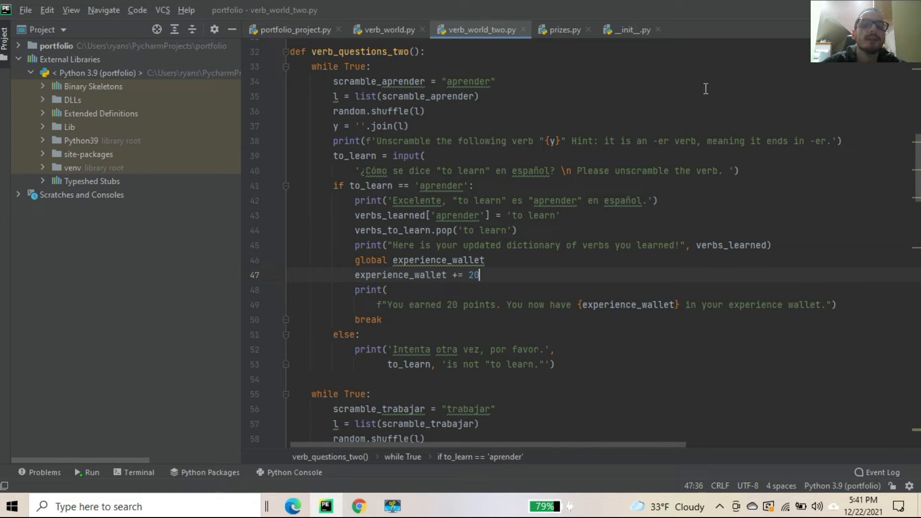
{"action": "left_click", "coordinate": [360, 334]}
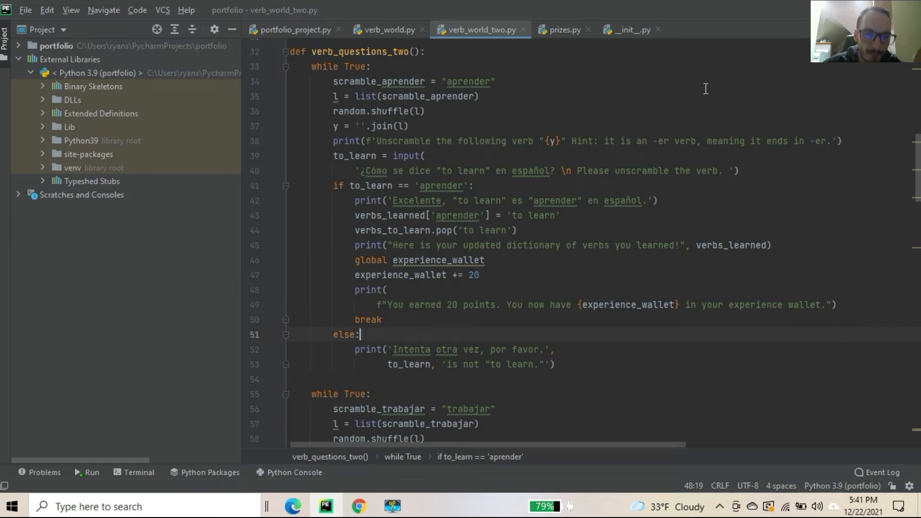
{"action": "scroll", "scroll_direction": "down", "scroll_amount": 3}
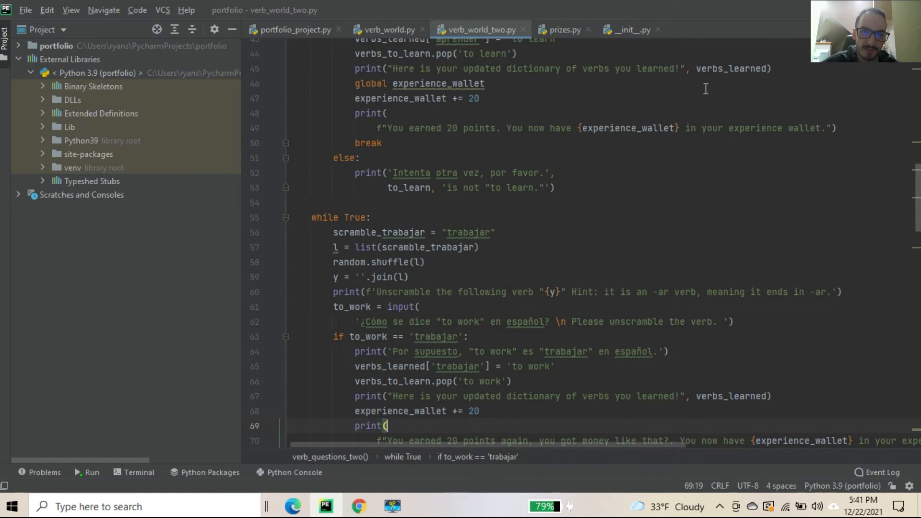
{"action": "scroll", "scroll_direction": "down", "scroll_amount": 3}
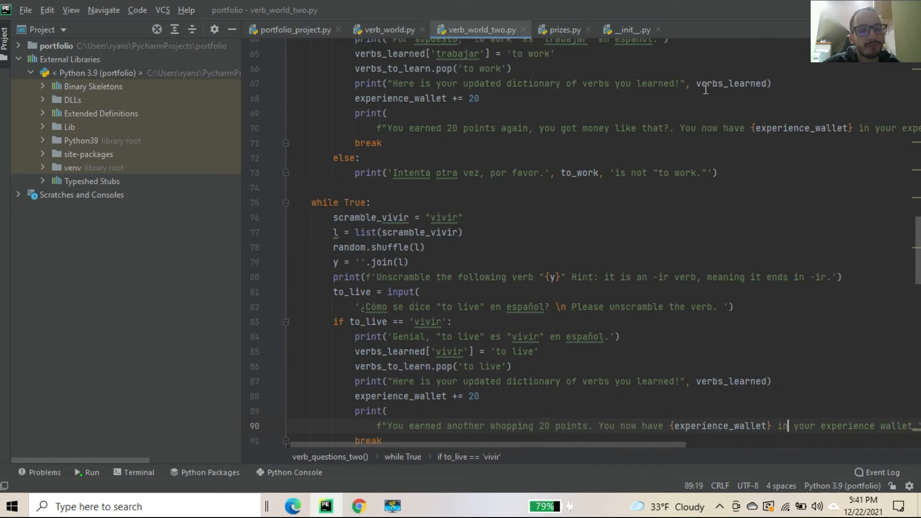
{"action": "scroll", "scroll_direction": "down", "scroll_amount": 3}
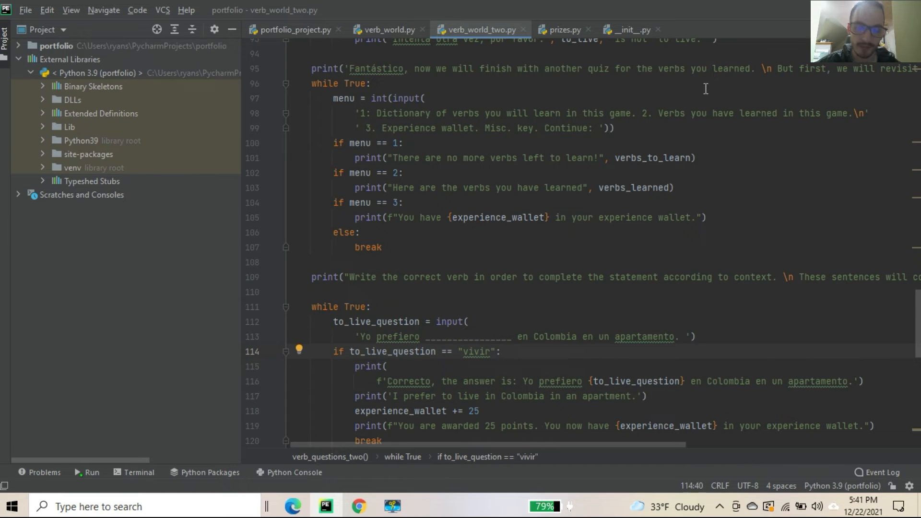
{"action": "scroll", "scroll_direction": "down", "scroll_amount": 3}
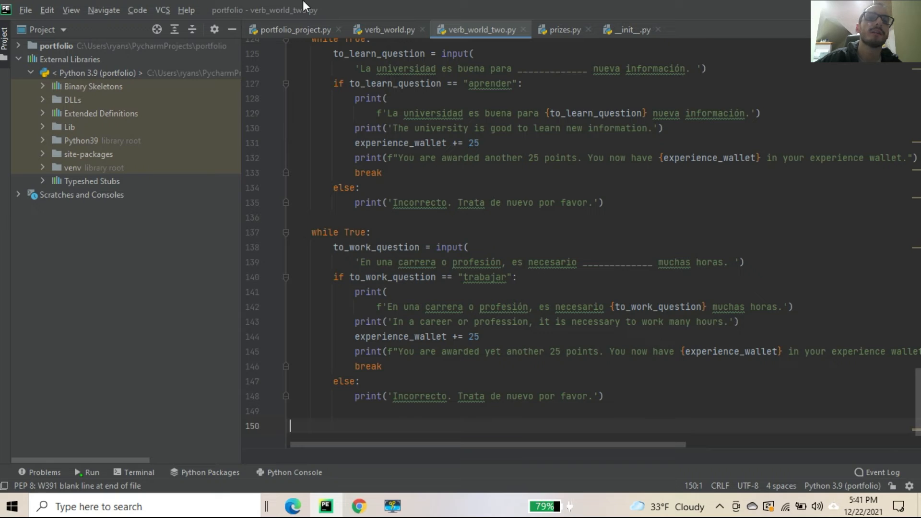
Step: Show portfolio_project.py's closing calls to log_in, verb_questions_two and travel_selection
{"action": "left_click", "coordinate": [292, 30]}
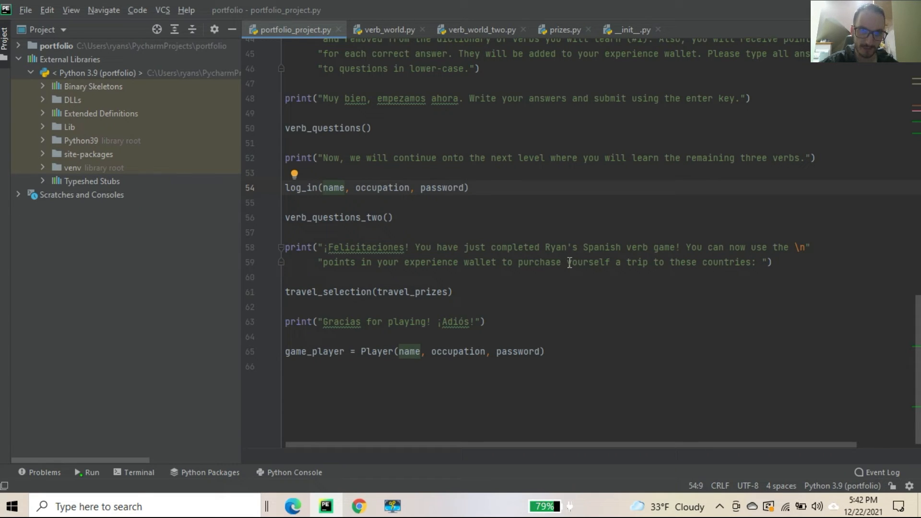
{"action": "mouse_move", "coordinate": [424, 275]}
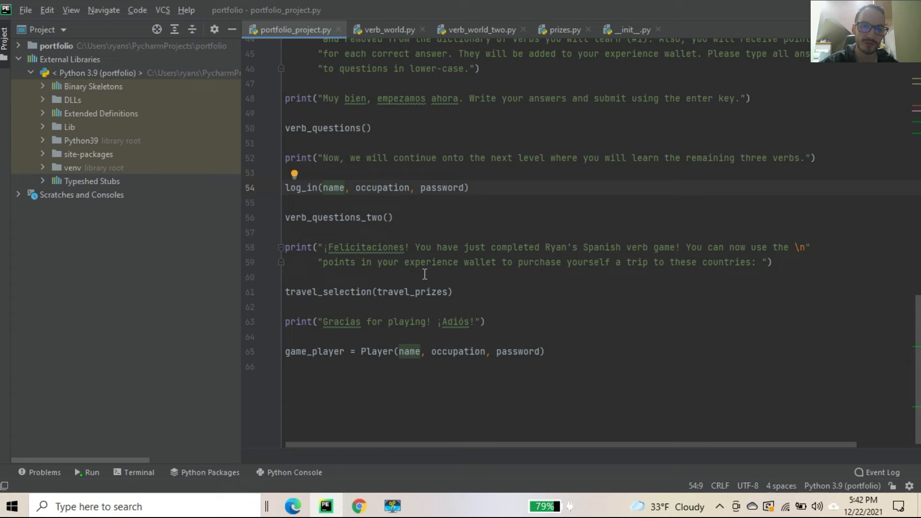
{"action": "mouse_move", "coordinate": [402, 266]}
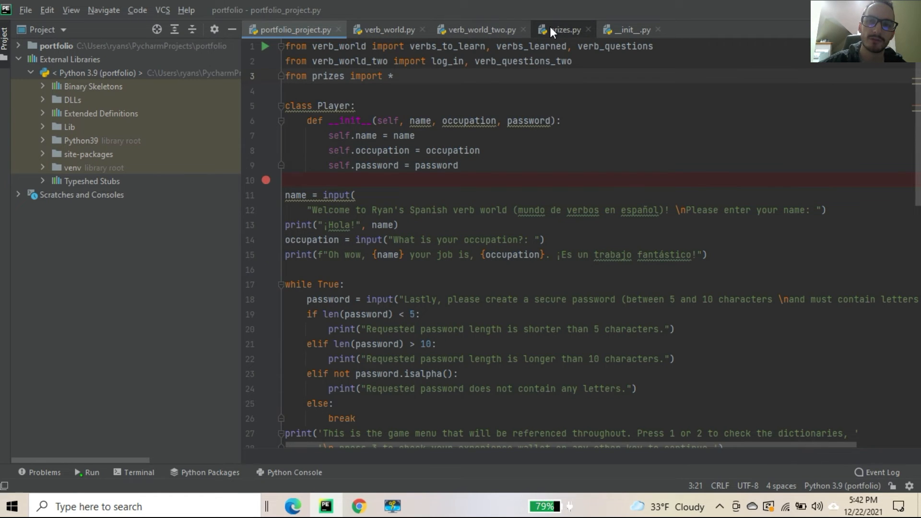
{"action": "left_click", "coordinate": [564, 30]}
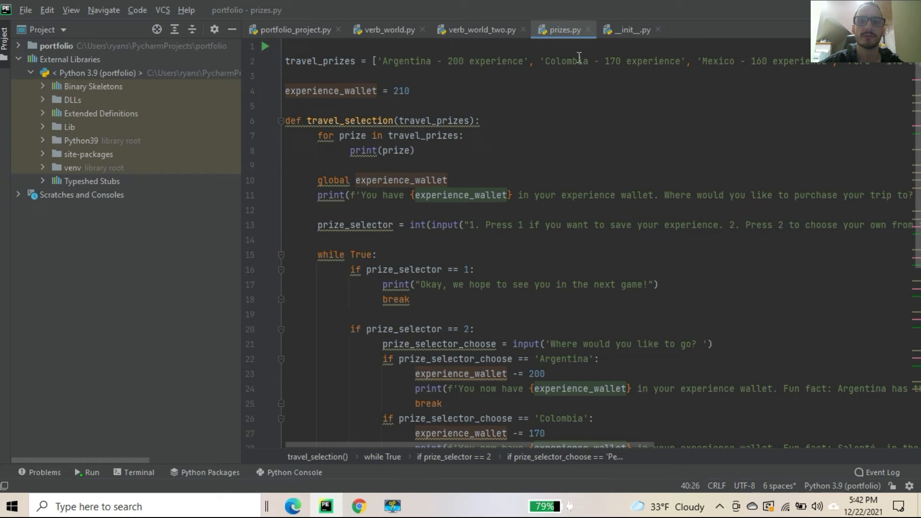
{"action": "mouse_move", "coordinate": [706, 65]}
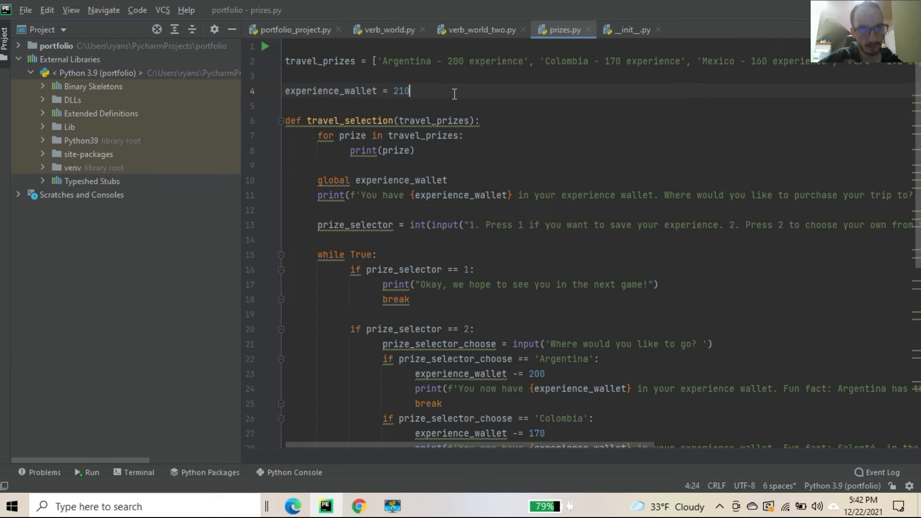
{"action": "mouse_move", "coordinate": [330, 433]}
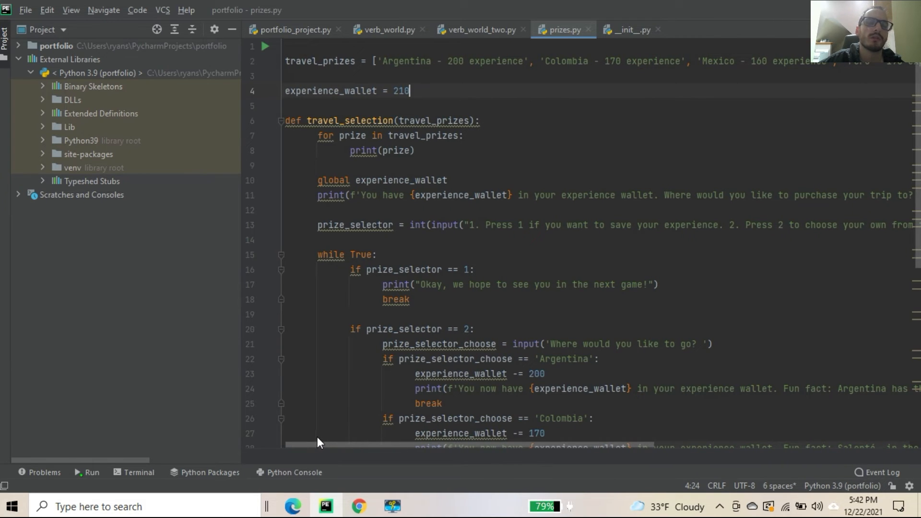
{"action": "scroll", "scroll_direction": "right", "scroll_amount": 3}
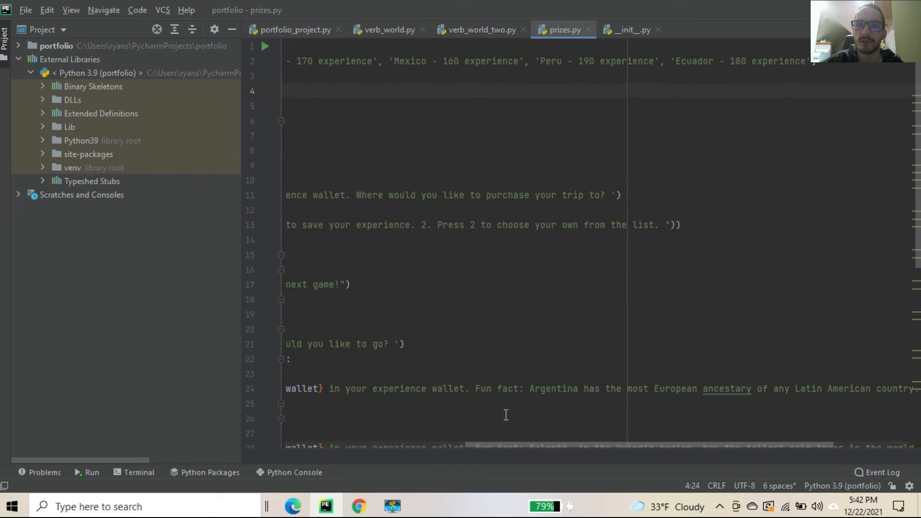
{"action": "scroll", "scroll_direction": "left", "scroll_amount": 3}
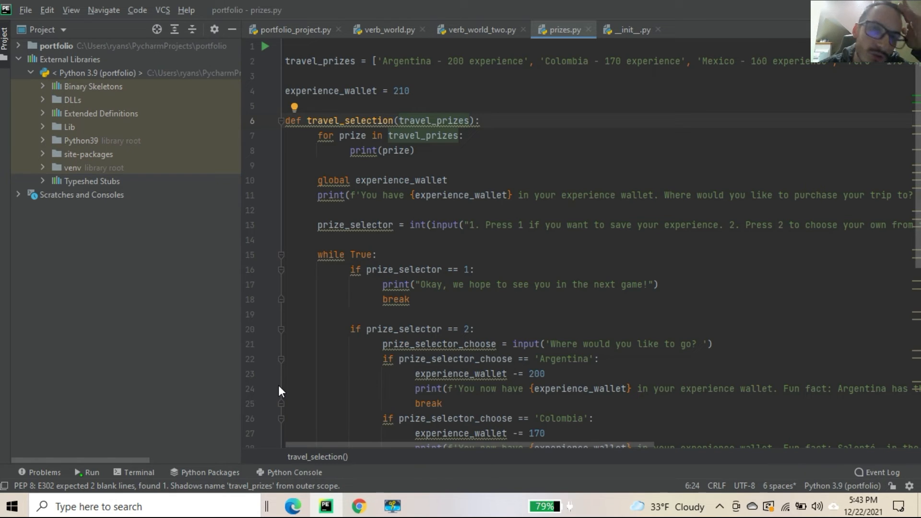
{"action": "mouse_move", "coordinate": [269, 313]}
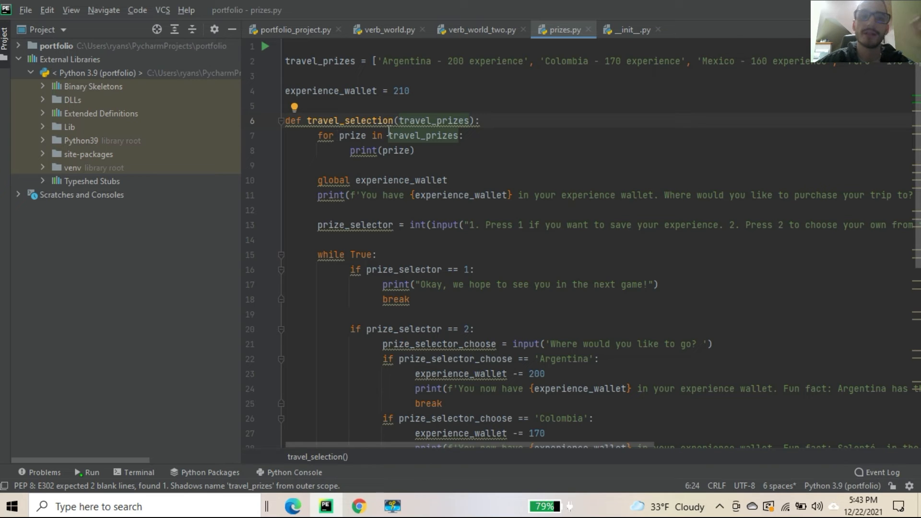
{"action": "mouse_move", "coordinate": [324, 135]}
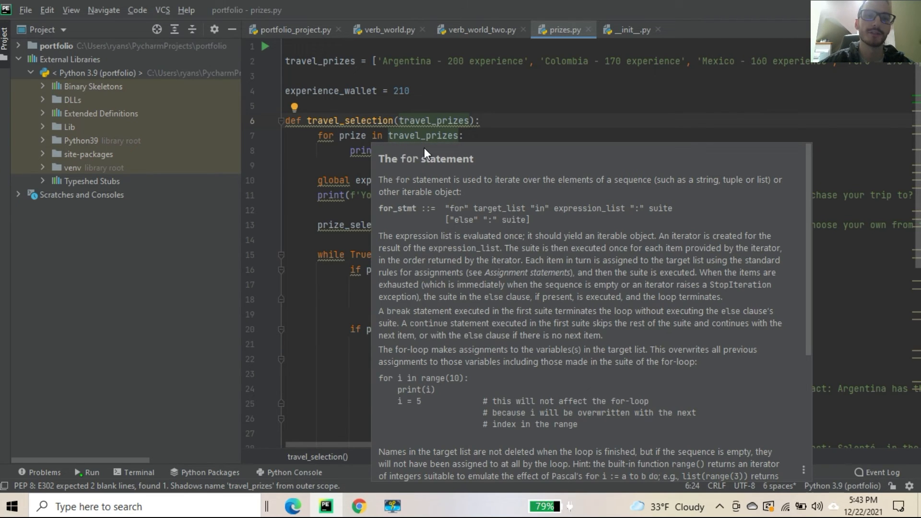
{"action": "left_click", "coordinate": [401, 62]}
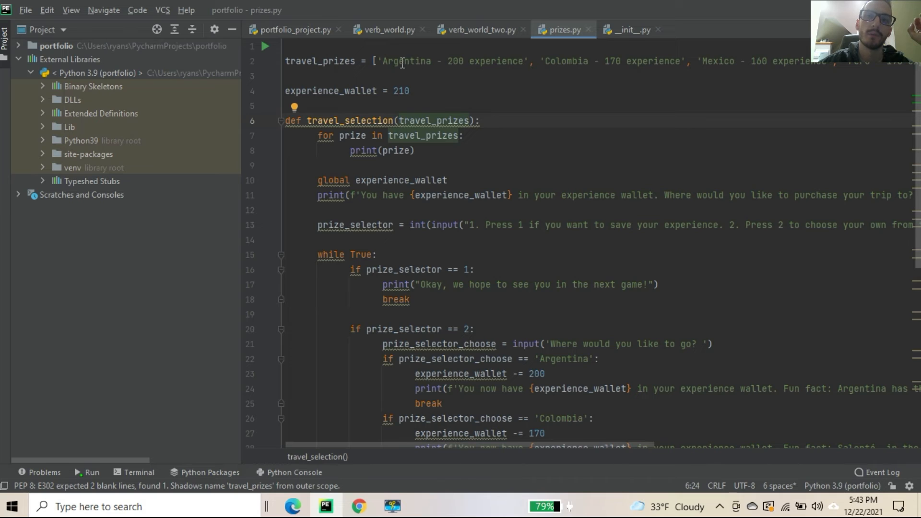
{"action": "mouse_move", "coordinate": [588, 156]}
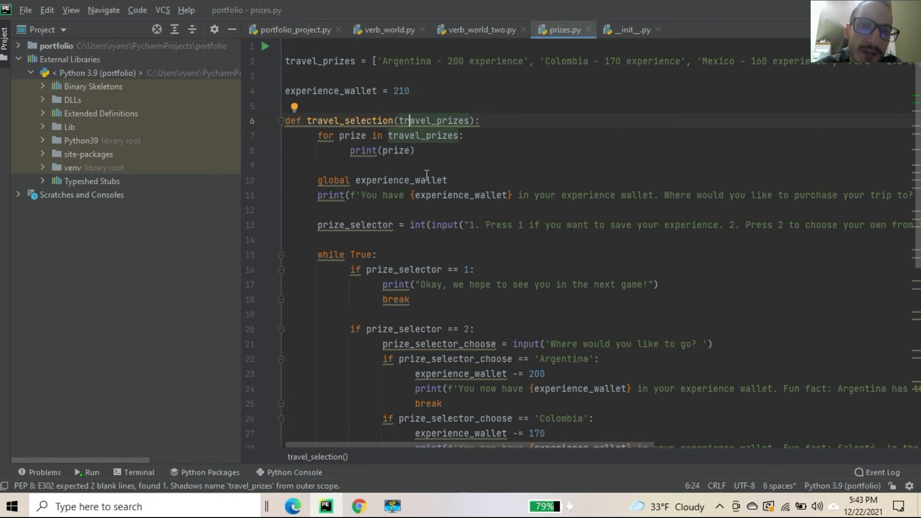
{"action": "mouse_move", "coordinate": [440, 107]}
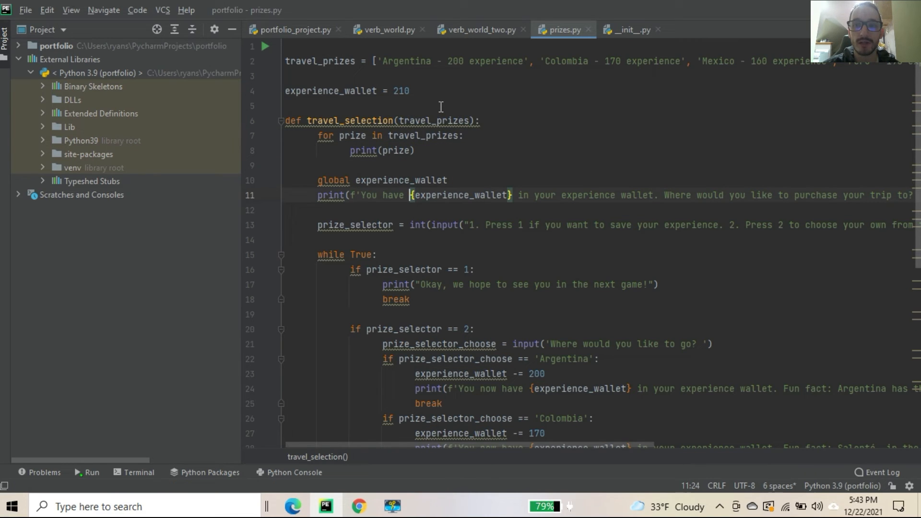
{"action": "left_click", "coordinate": [579, 194]}
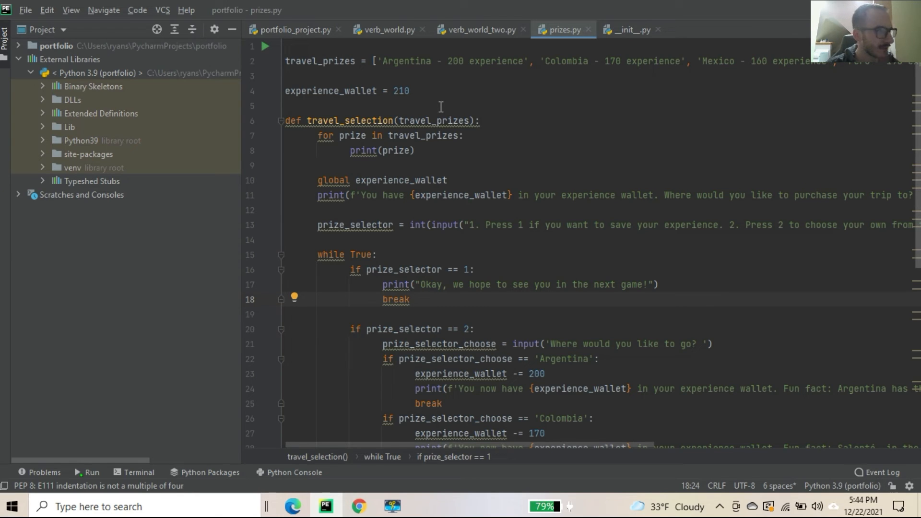
{"action": "left_click", "coordinate": [475, 329]}
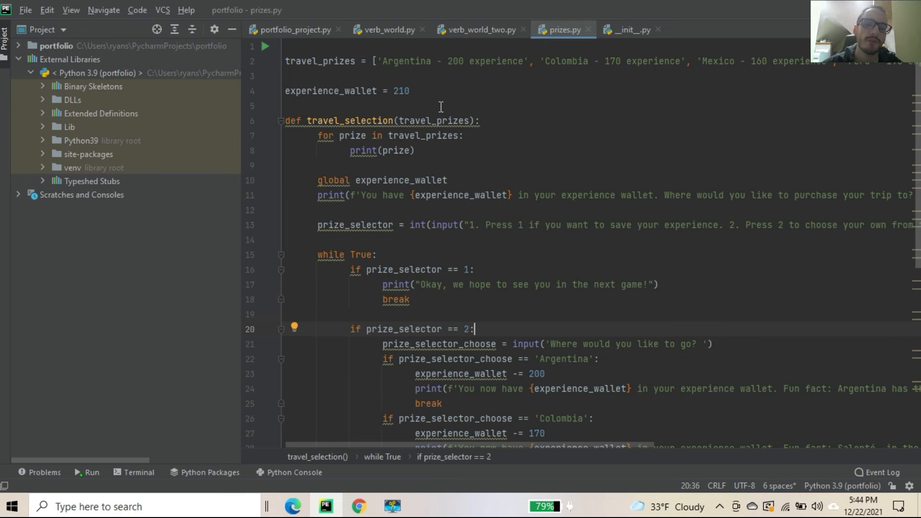
{"action": "left_click", "coordinate": [597, 358]}
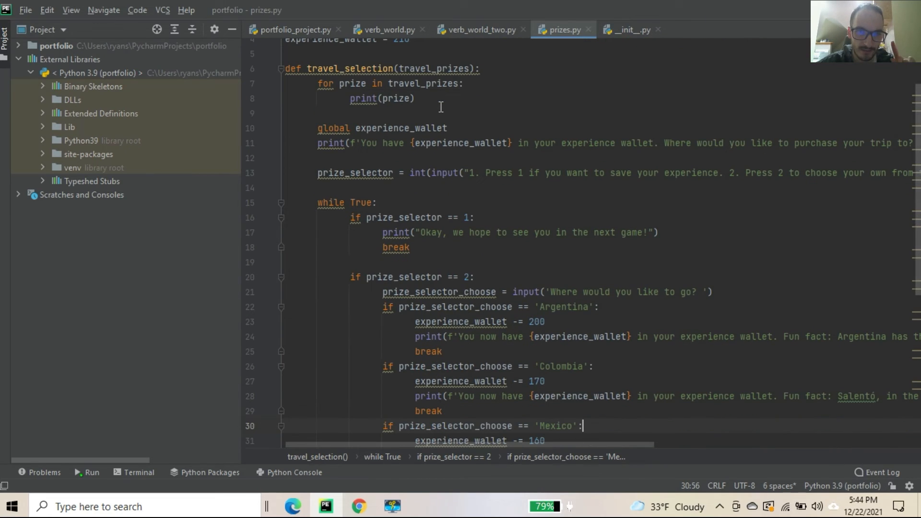
{"action": "left_click", "coordinate": [637, 396]}
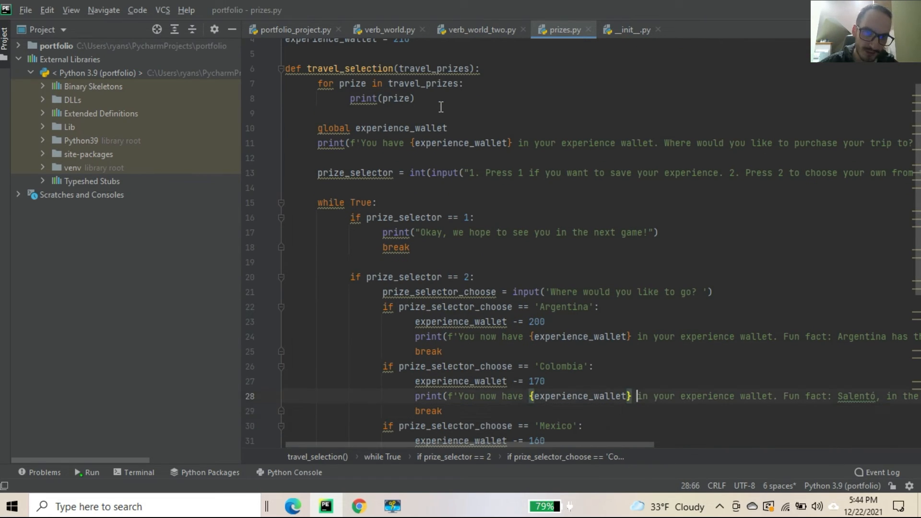
{"action": "left_click", "coordinate": [636, 337]}
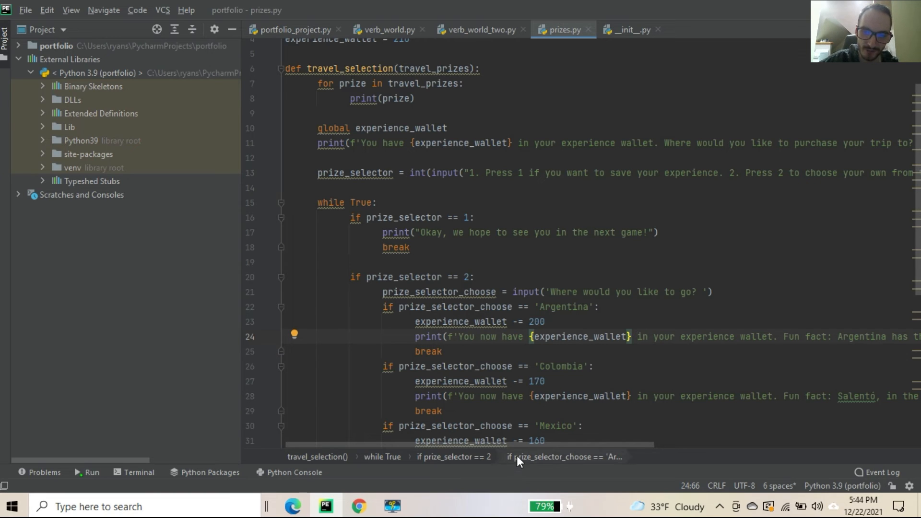
{"action": "scroll", "scroll_direction": "right", "scroll_amount": 3}
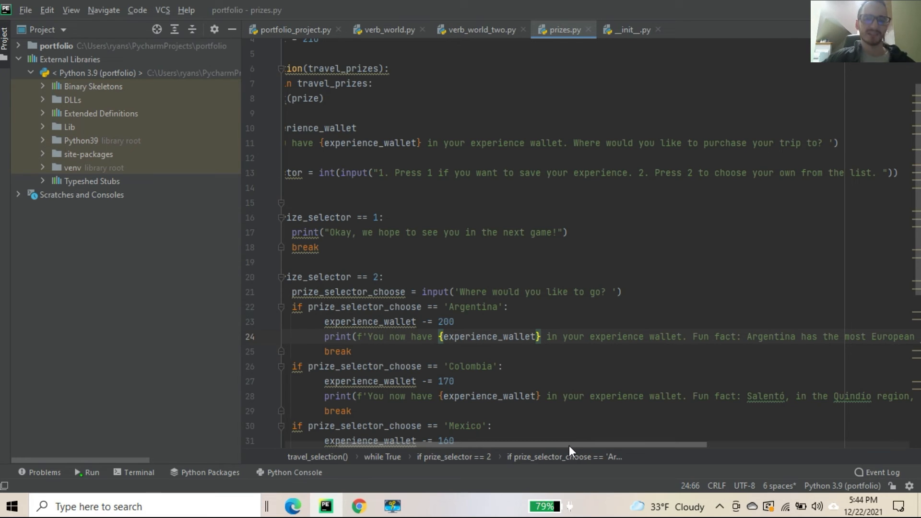
{"action": "scroll", "scroll_direction": "right", "scroll_amount": 3}
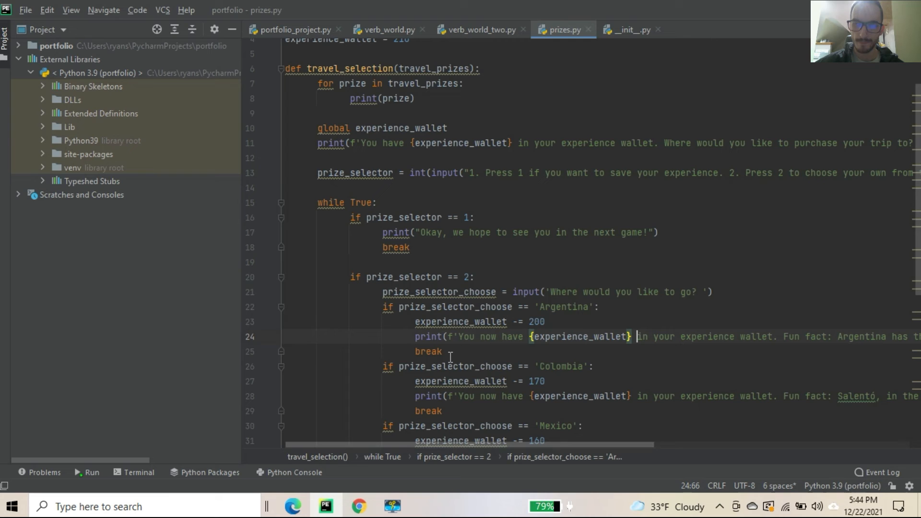
{"action": "scroll", "scroll_direction": "down", "scroll_amount": 3}
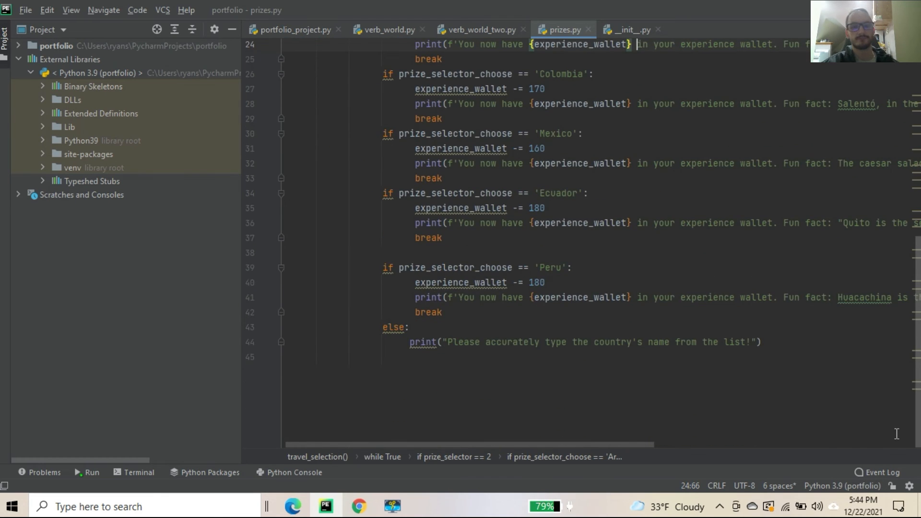
{"action": "left_click", "coordinate": [291, 30]}
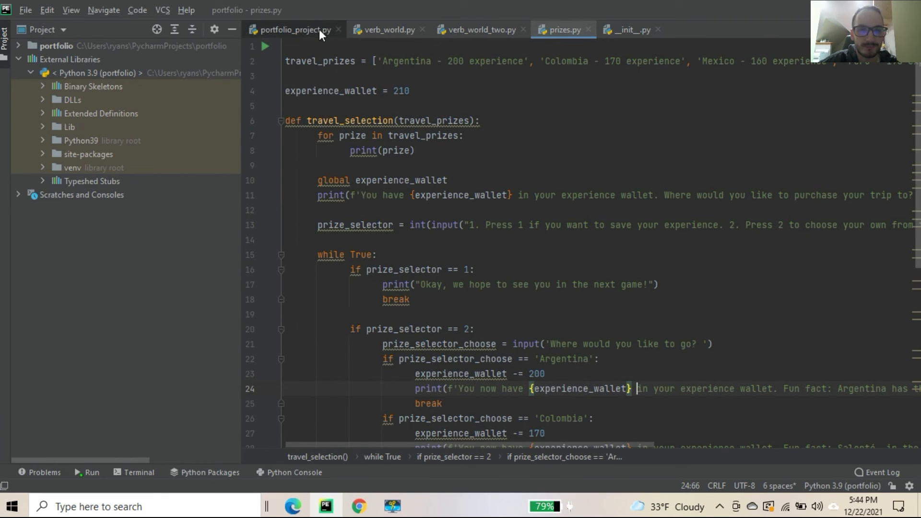
Step: Run 'portfolio_project' so the game starts in the console and asks for an occupation
{"action": "left_click", "coordinate": [292, 30]}
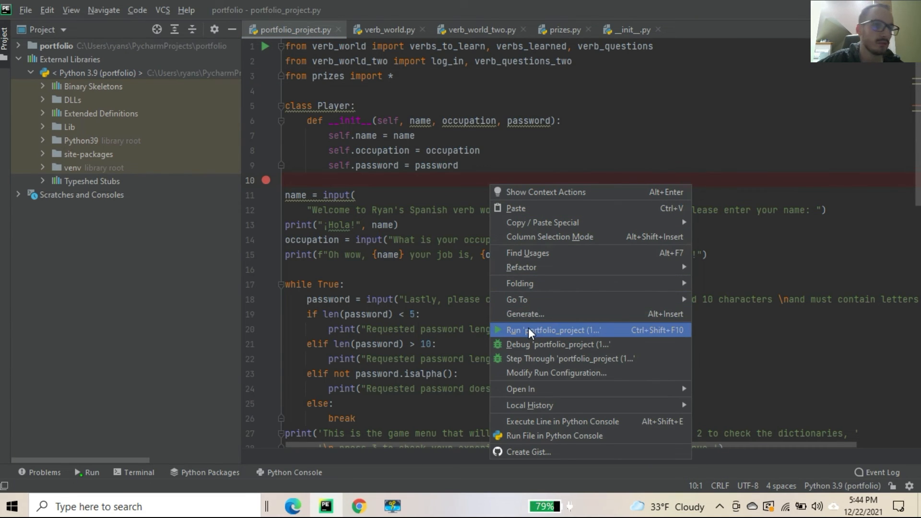
{"action": "left_click", "coordinate": [554, 329]}
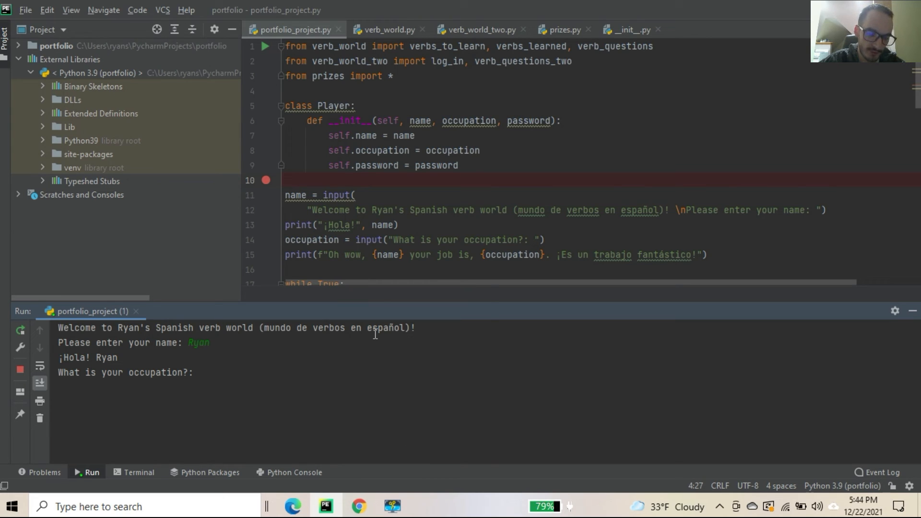
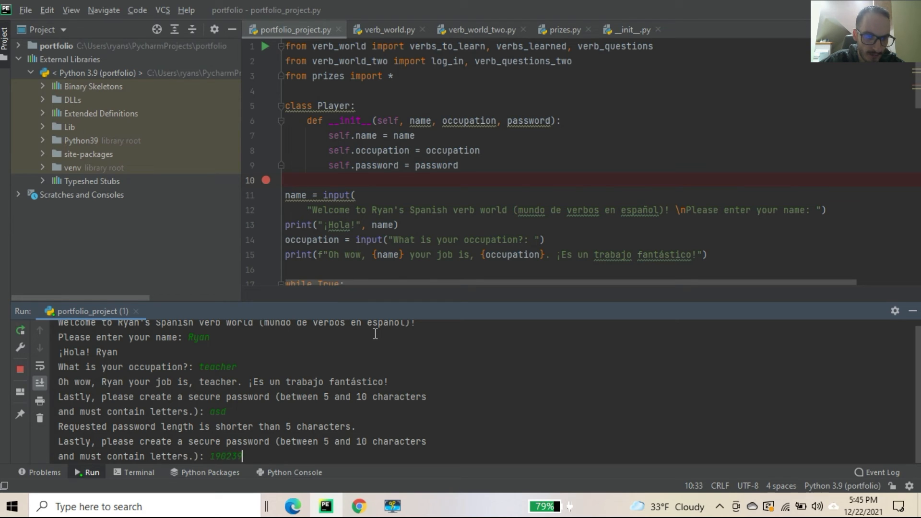
{"action": "key", "text": "enter"}
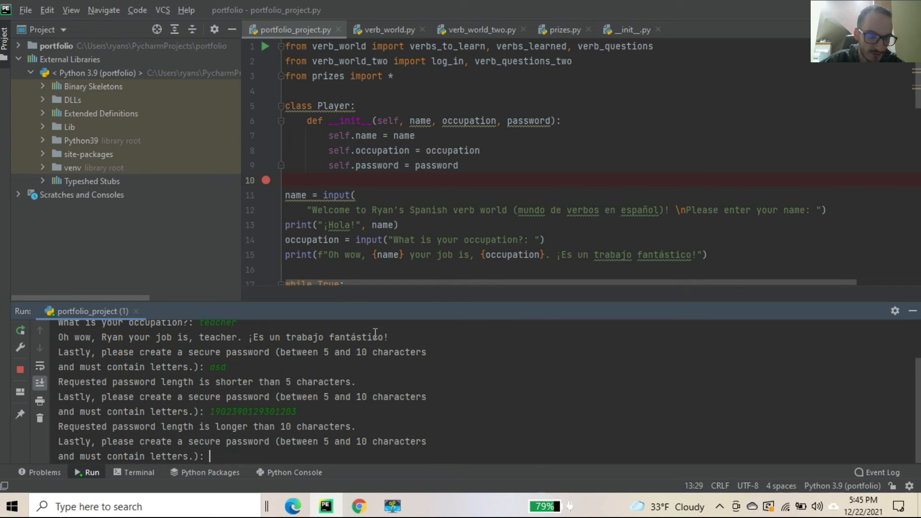
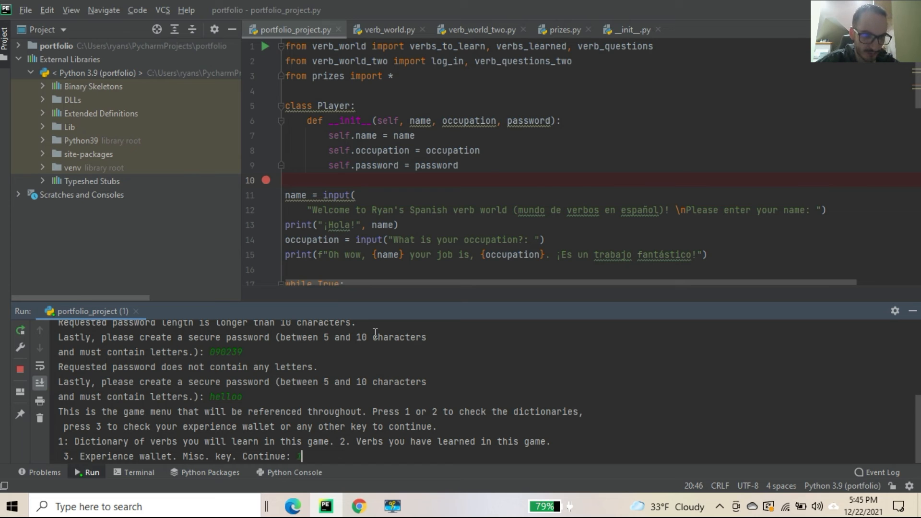
Step: Choose menu option 1 and answer hablar, comer and escribir (after a wrong 'escrib'), reaching 30 points
{"action": "type", "text": "1"}
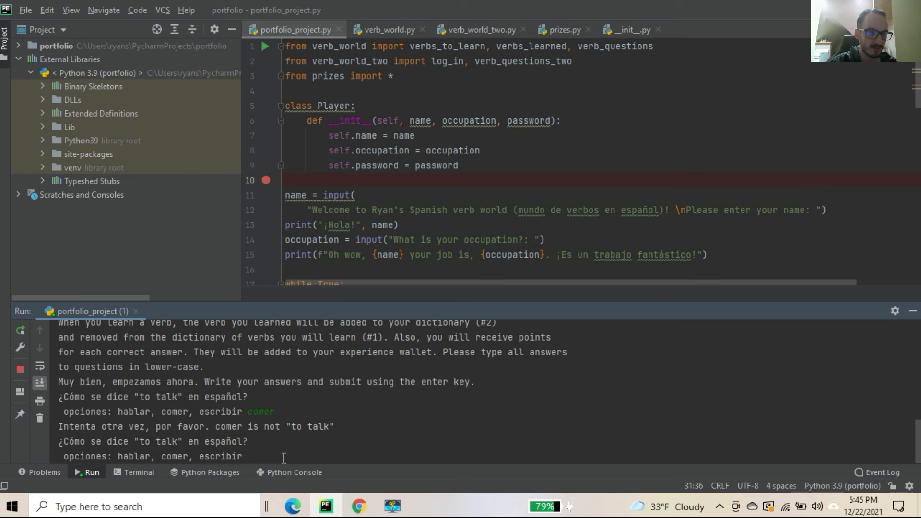
{"action": "type", "text": "hablar"}
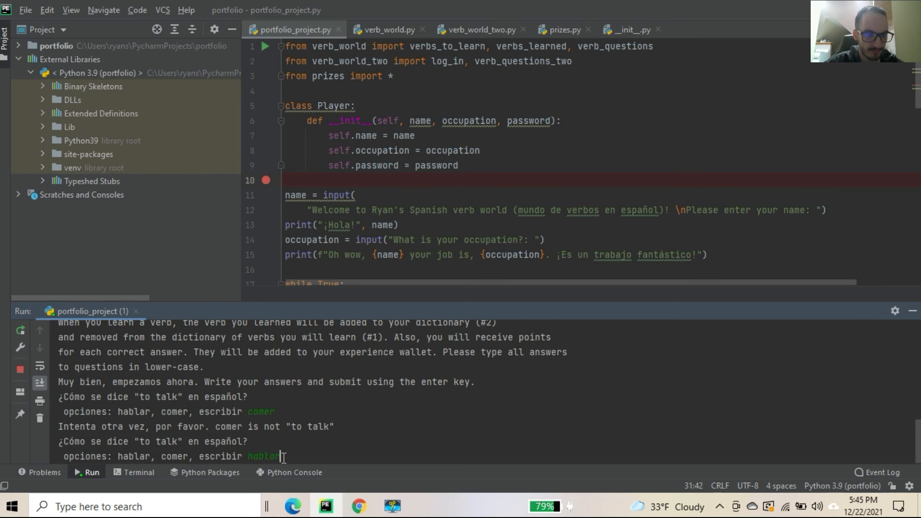
{"action": "key", "text": "enter"}
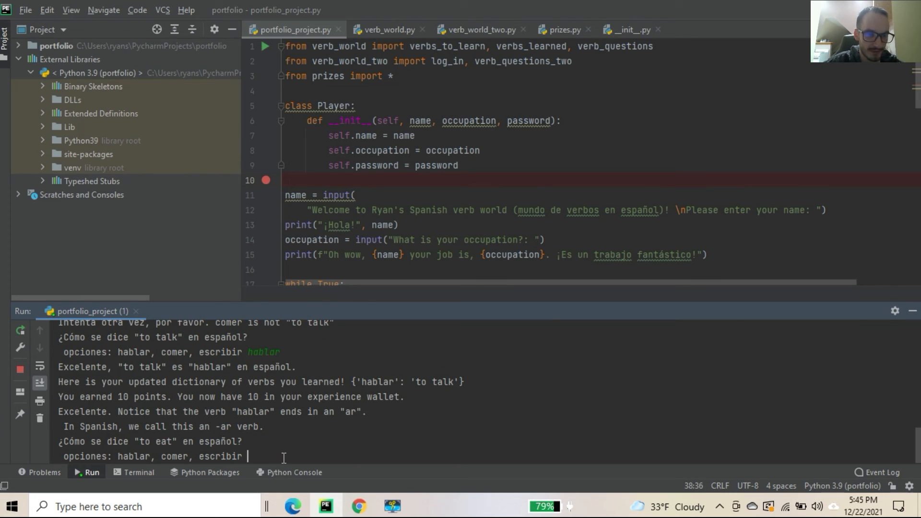
{"action": "type", "text": "comer"}
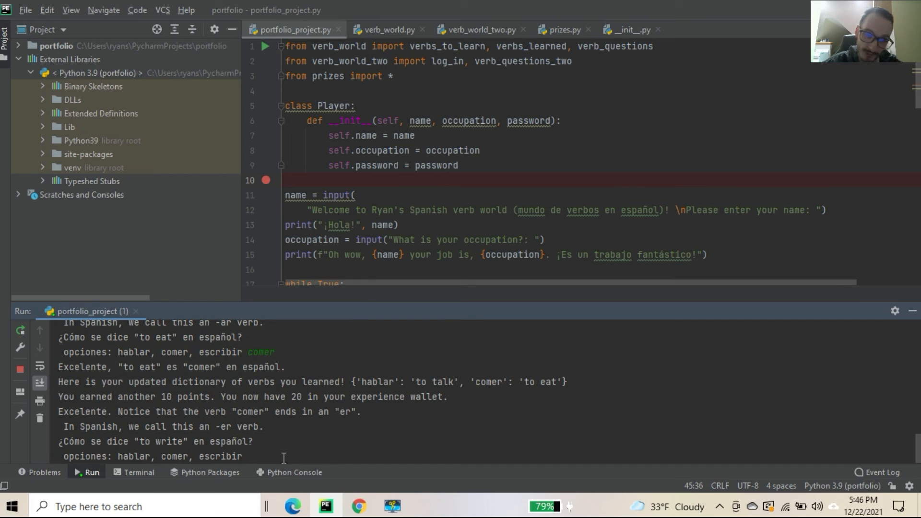
{"action": "type", "text": "escribar"}
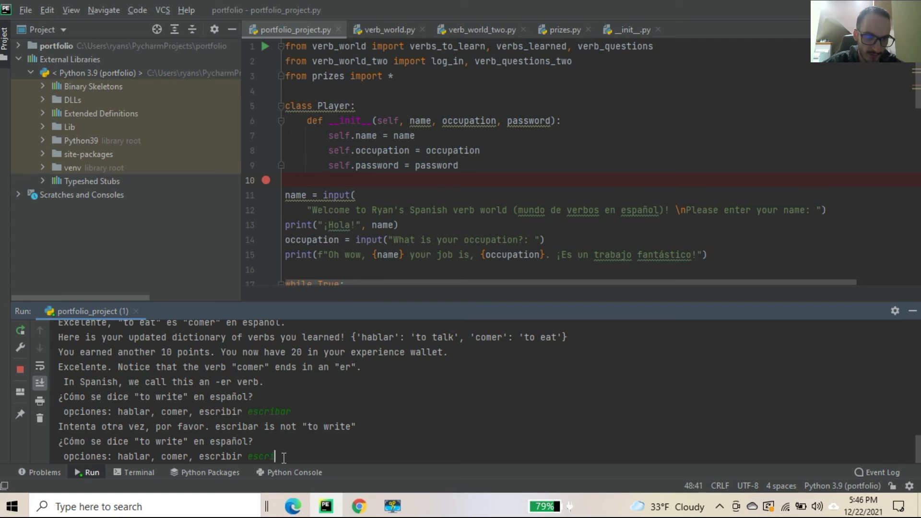
{"action": "type", "text": "escribir"}
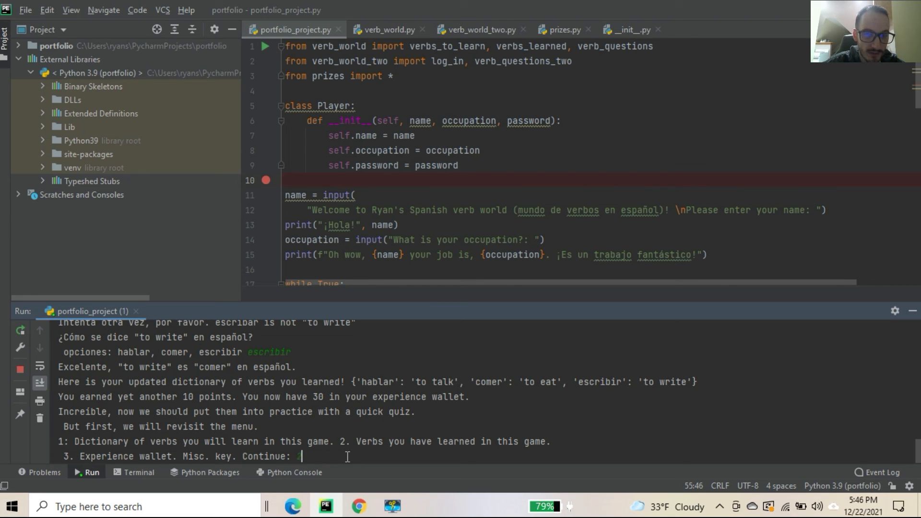
Step: Choose menu option 2 and answer the first quiz sentences with comer and escribir
{"action": "type", "text": "2"}
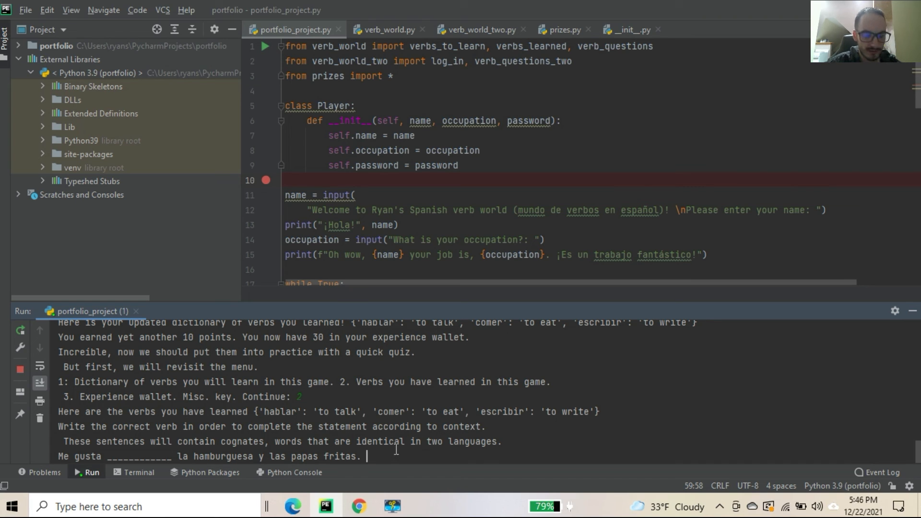
{"action": "type", "text": "comer"}
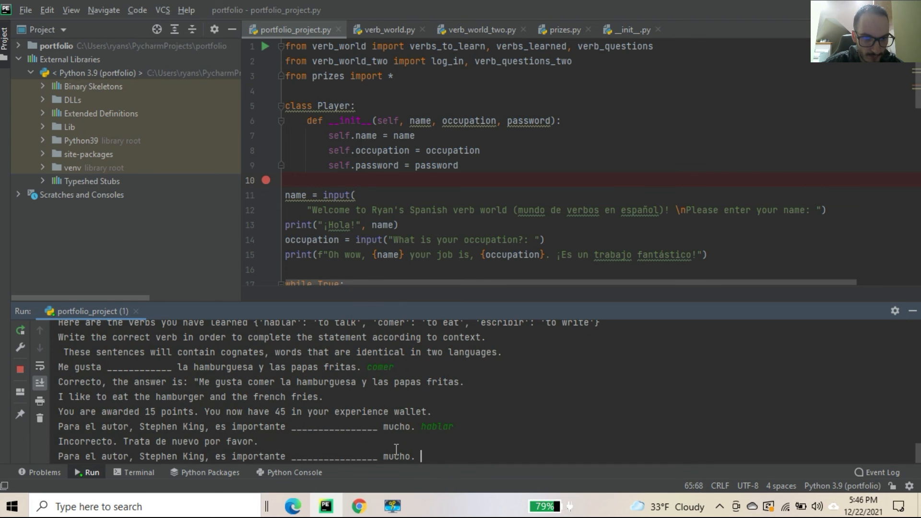
{"action": "type", "text": "escribir"}
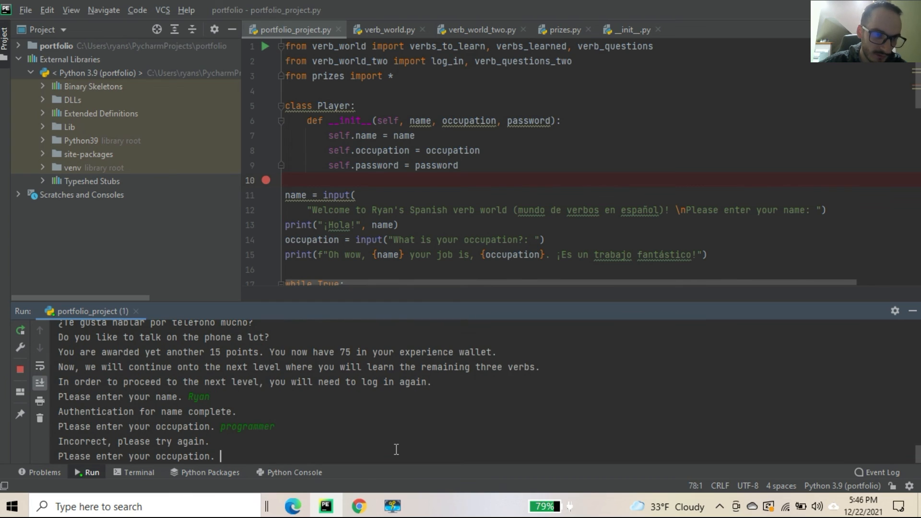
Step: Enter teacher as occupation, then retry the password entries until login succeeds
{"action": "type", "text": "t"}
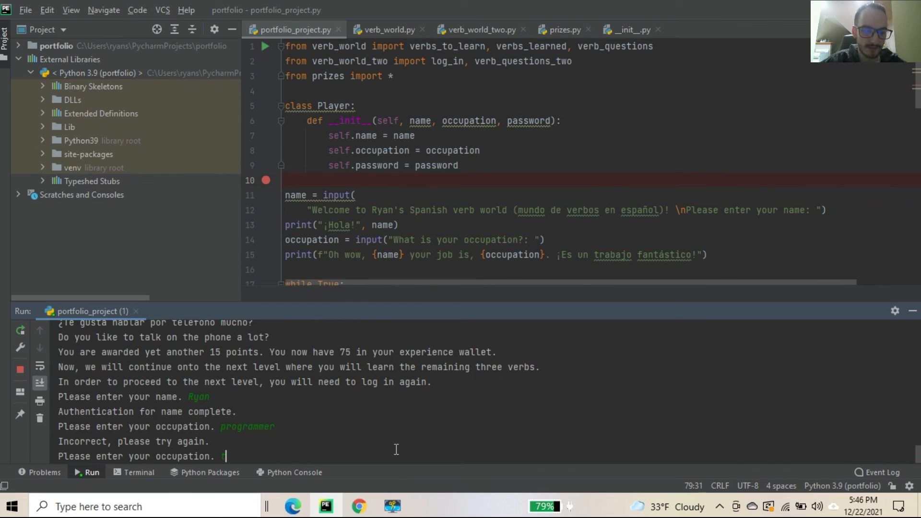
{"action": "type", "text": "teacher"}
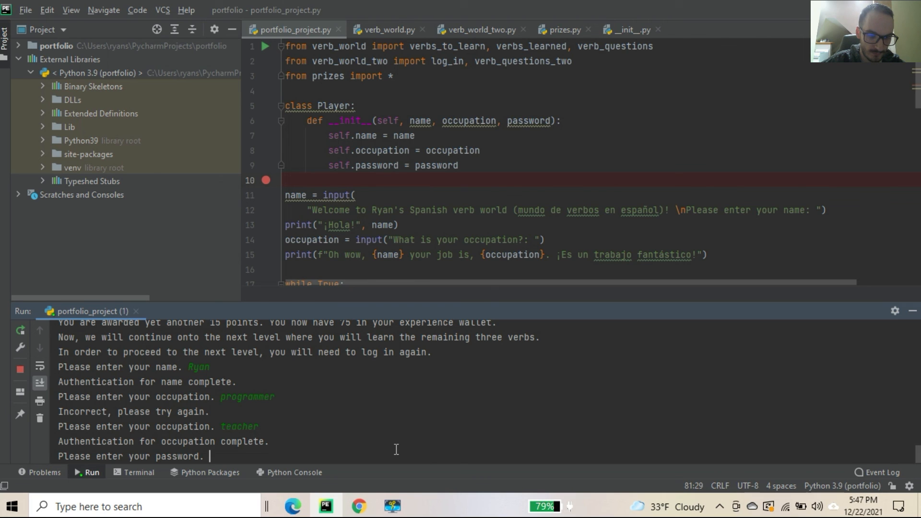
{"action": "mouse_move", "coordinate": [745, 476]}
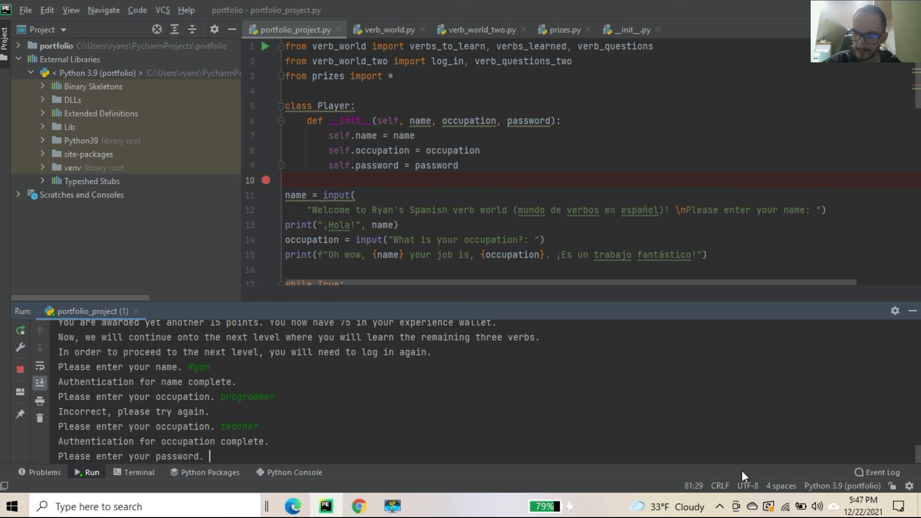
{"action": "mouse_move", "coordinate": [708, 451]}
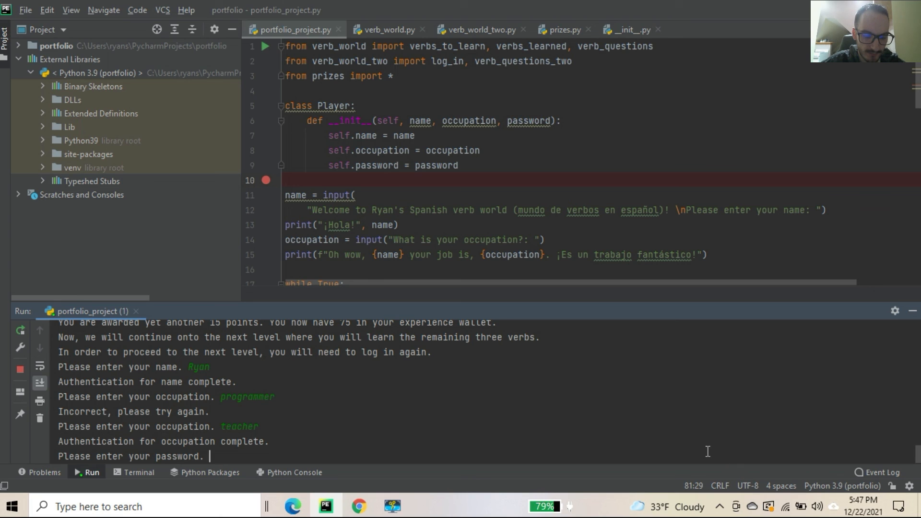
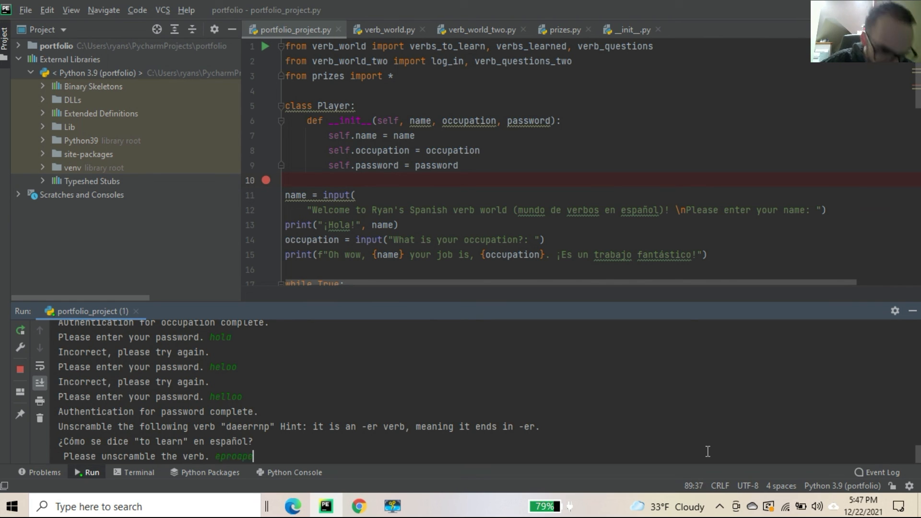
Step: Unscramble aprender, trabajar and vivir to reach 135 wallet points
{"action": "type", "text": "aprender"}
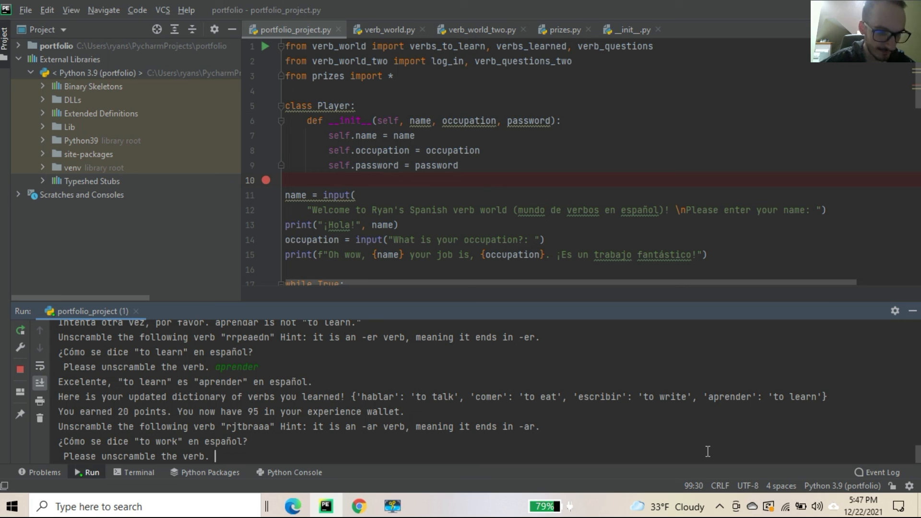
{"action": "type", "text": "trabajar"}
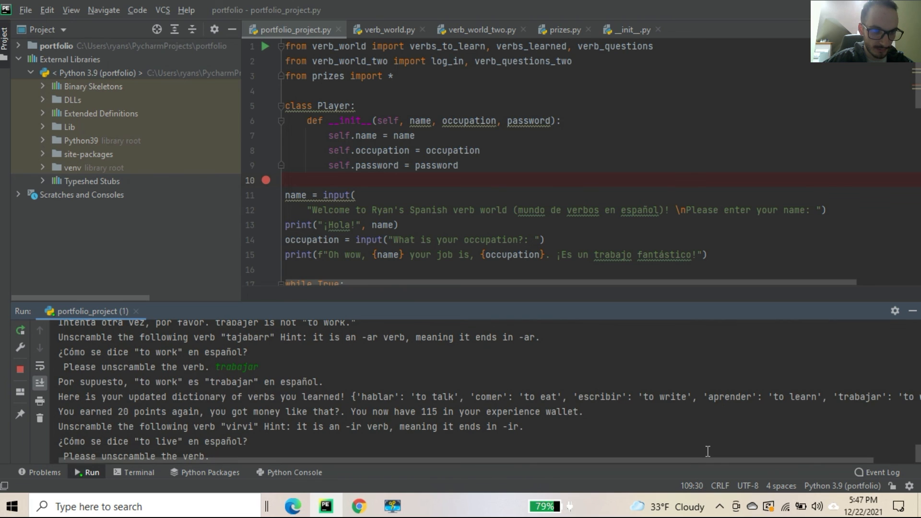
{"action": "type", "text": "vivir"}
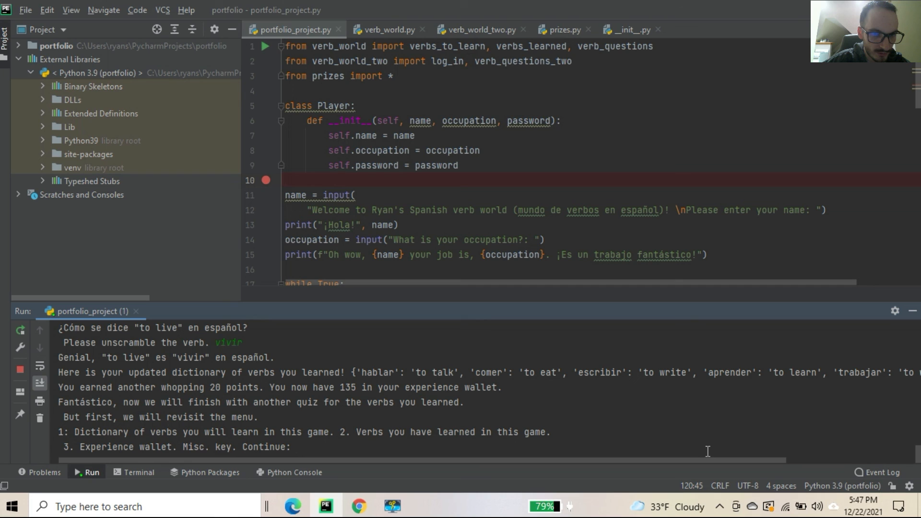
Step: Choose menu option 1 and fill the final sentences with vivir and aprender
{"action": "type", "text": "1"}
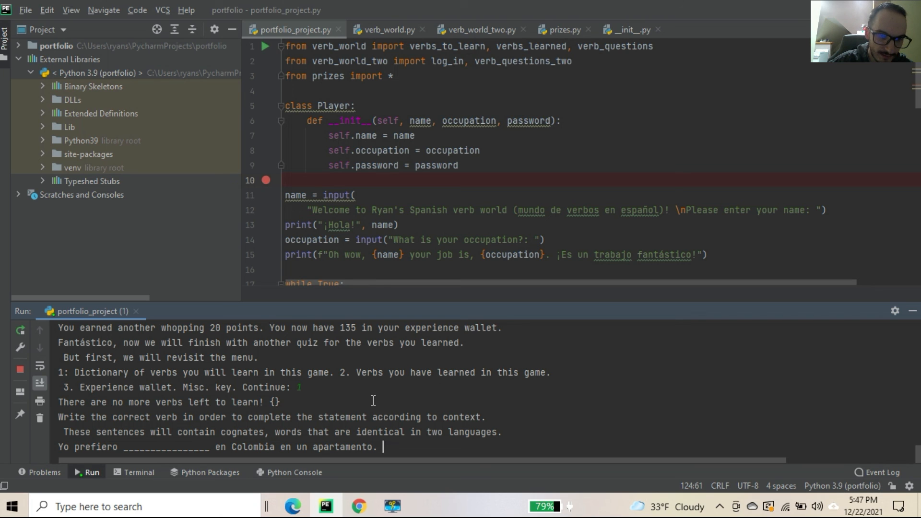
{"action": "type", "text": "vivir"}
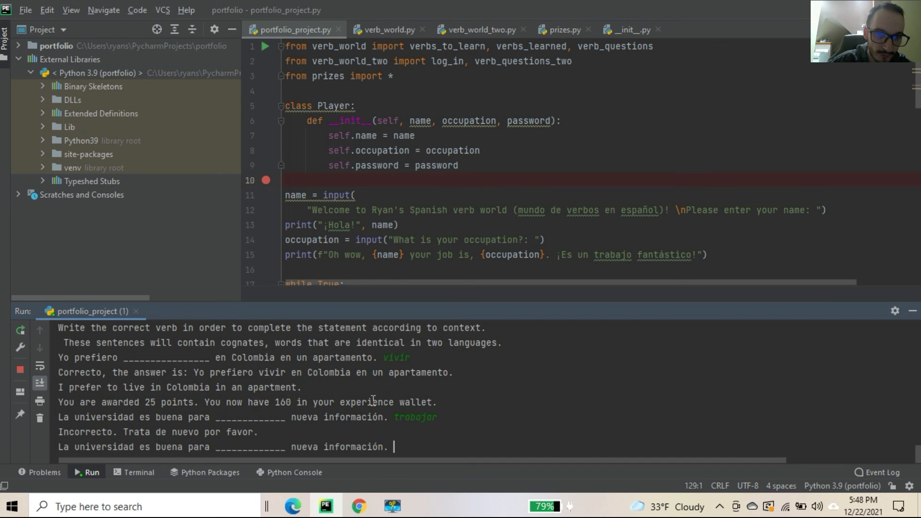
{"action": "type", "text": "aprender"}
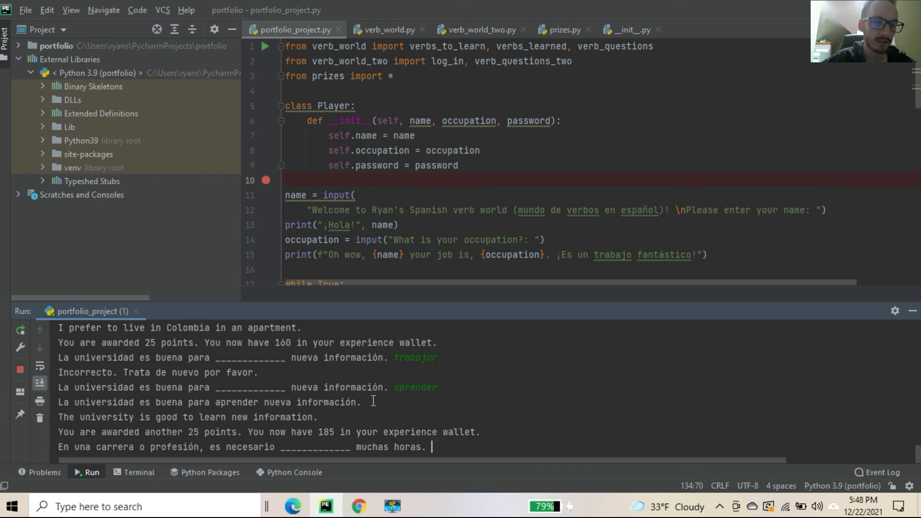
{"action": "type", "text": "t"}
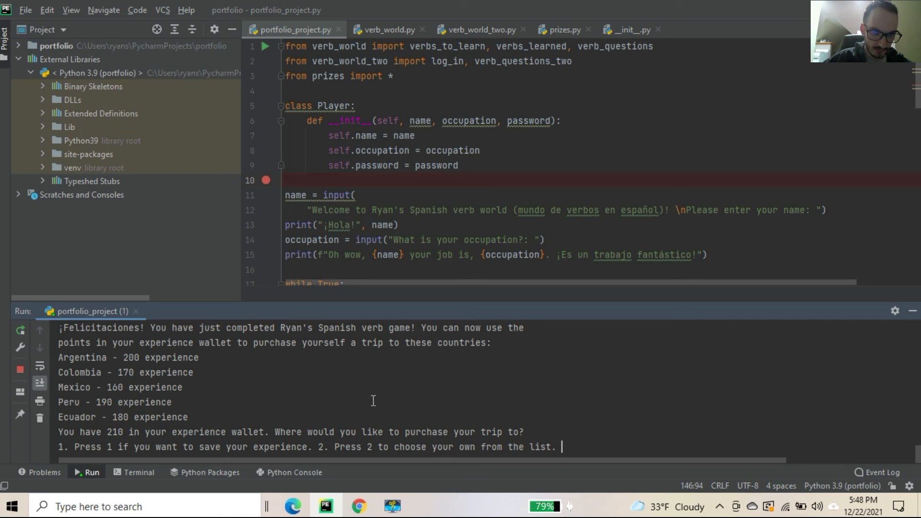
Step: Choose option 2 and spend 210 points on a trip to Peru
{"action": "type", "text": "2"}
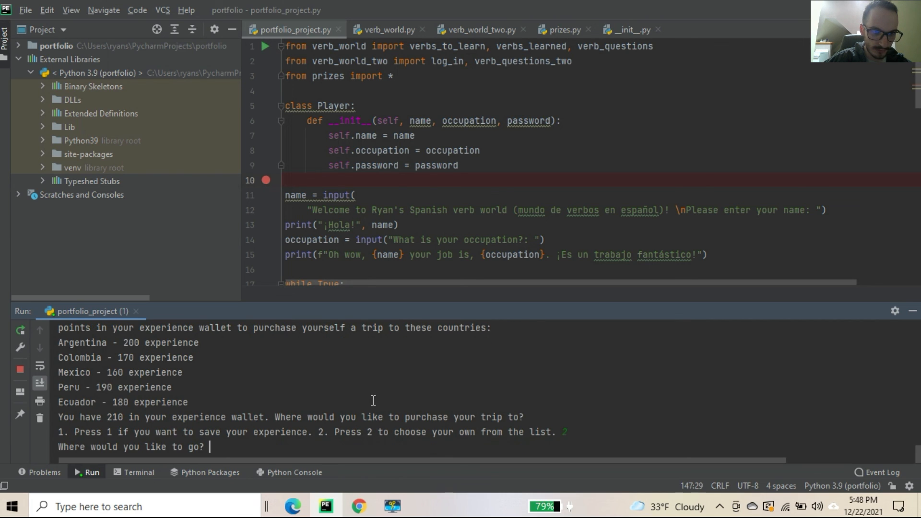
{"action": "type", "text": "Peru"}
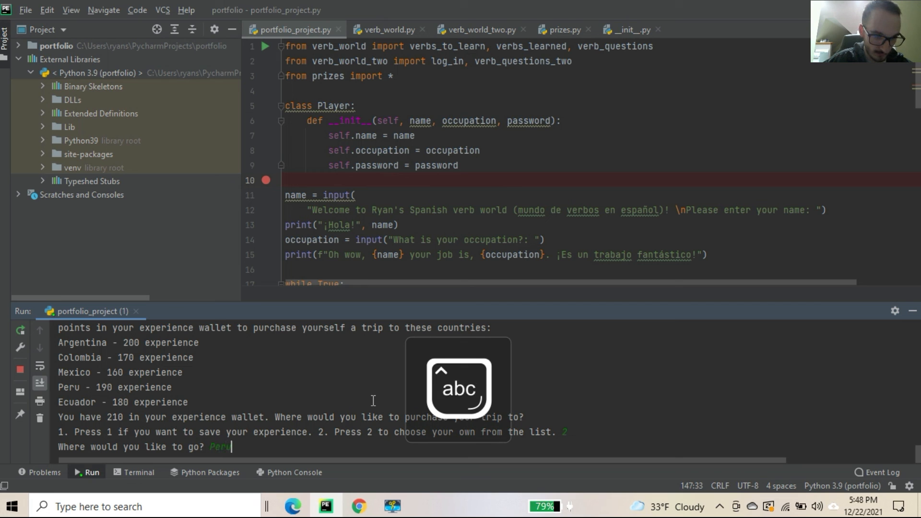
{"action": "key", "text": "enter"}
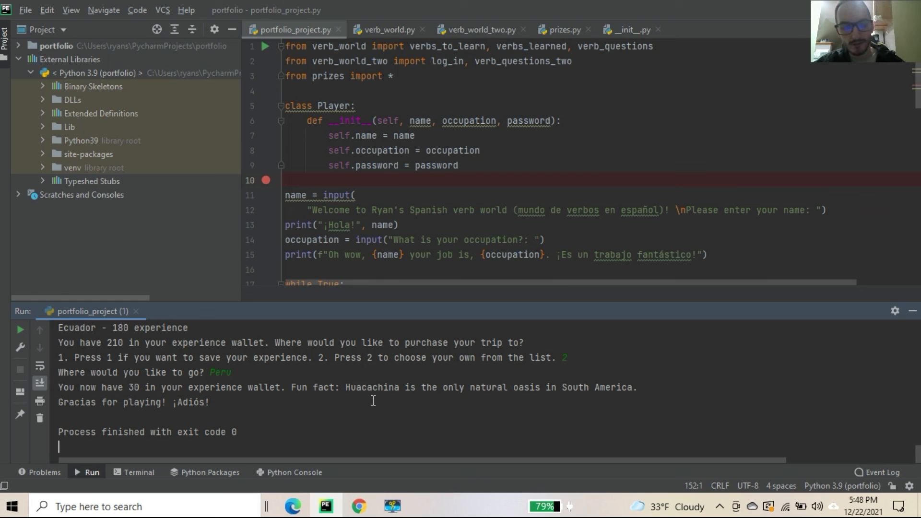
{"action": "mouse_move", "coordinate": [347, 507]}
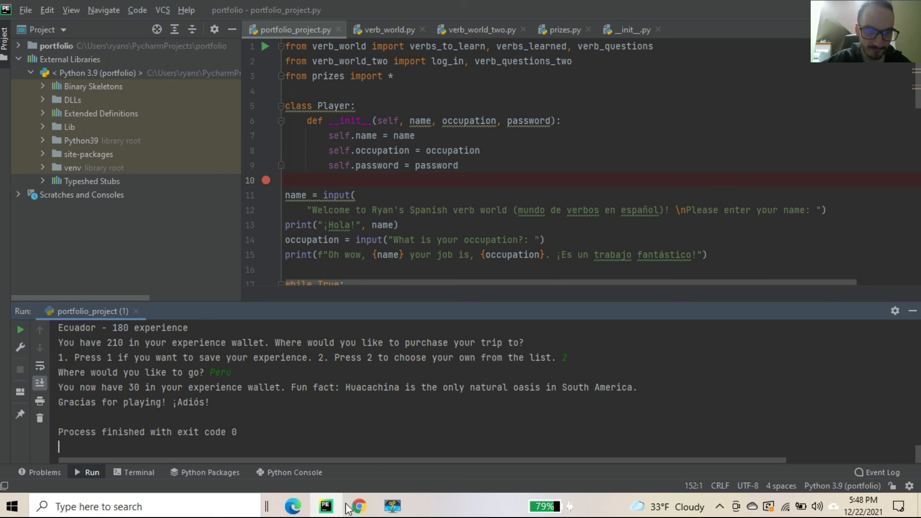